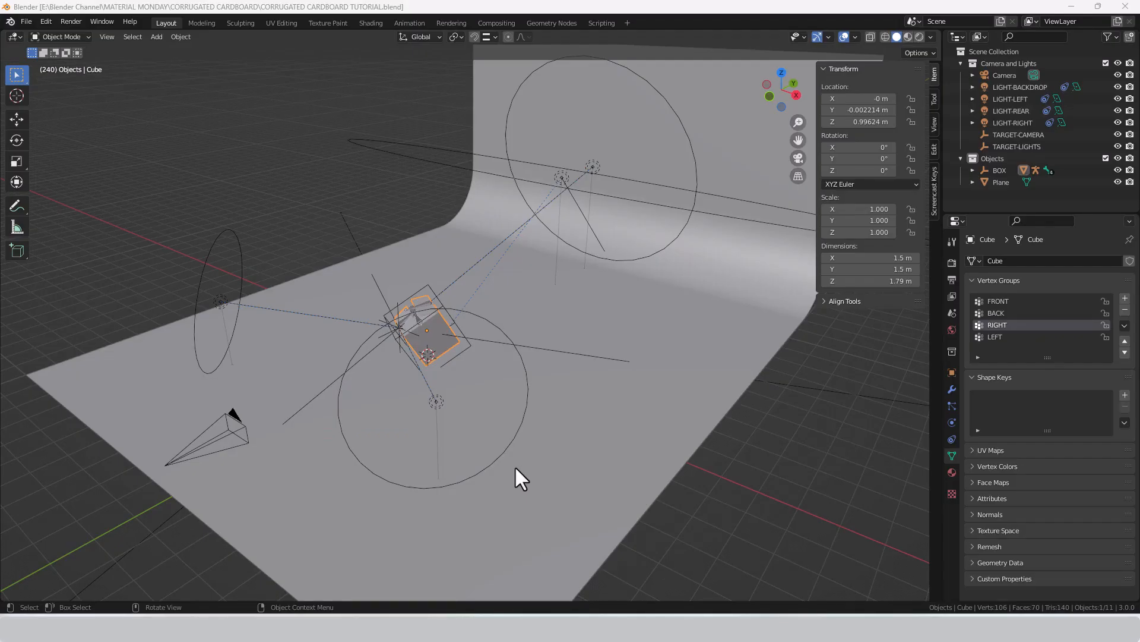
pyautogui.moveTo(475, 476)
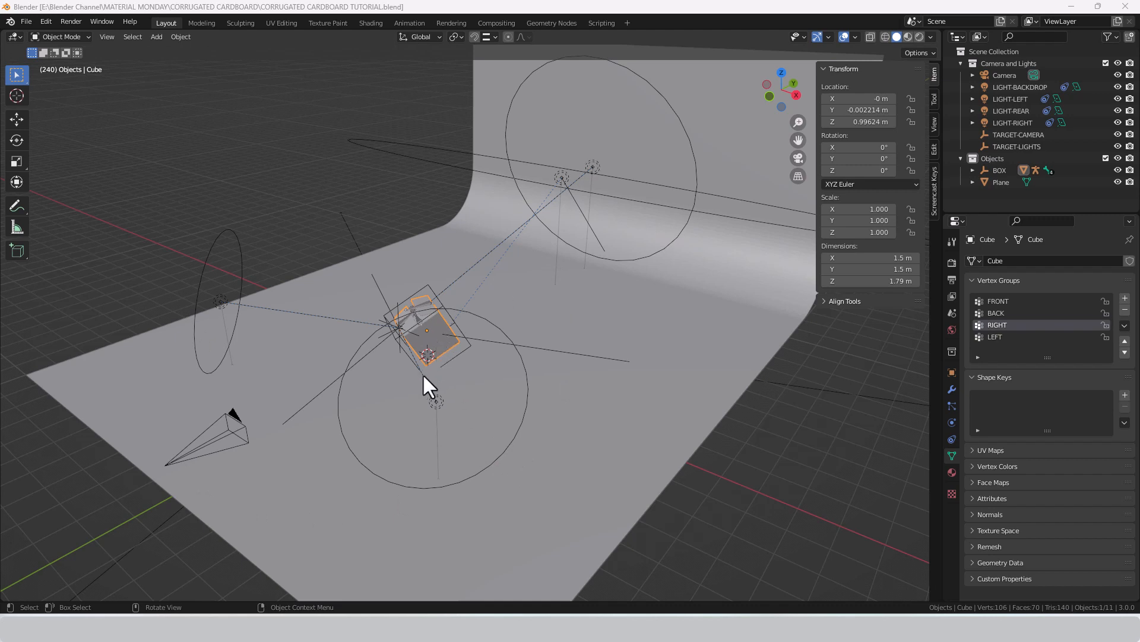
pyautogui.moveTo(230, 448)
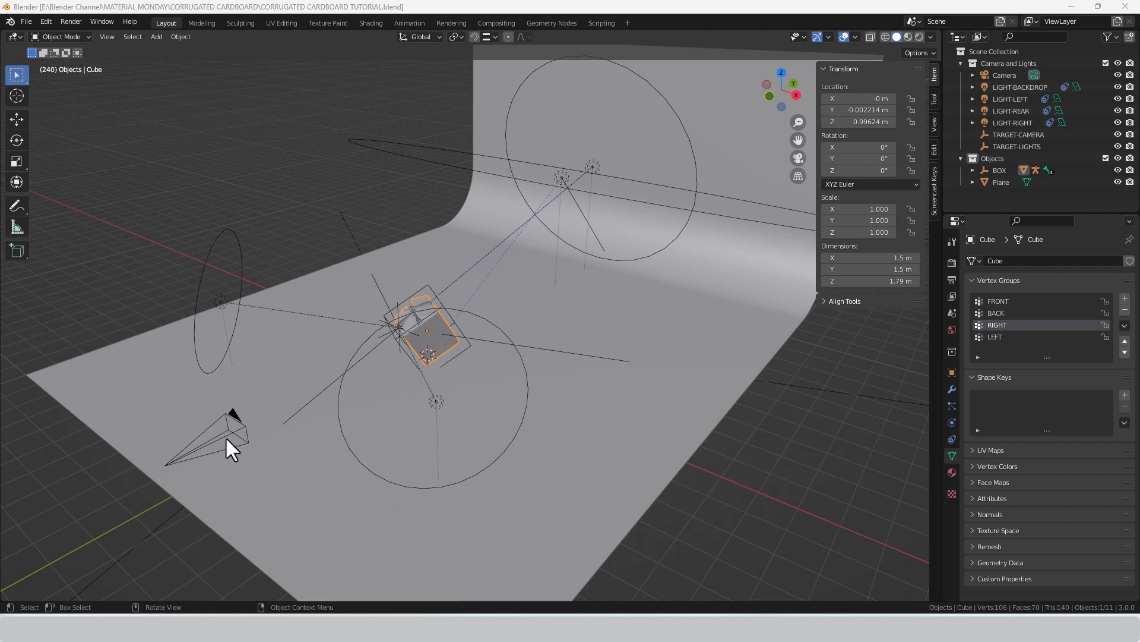
pyautogui.moveTo(607, 232)
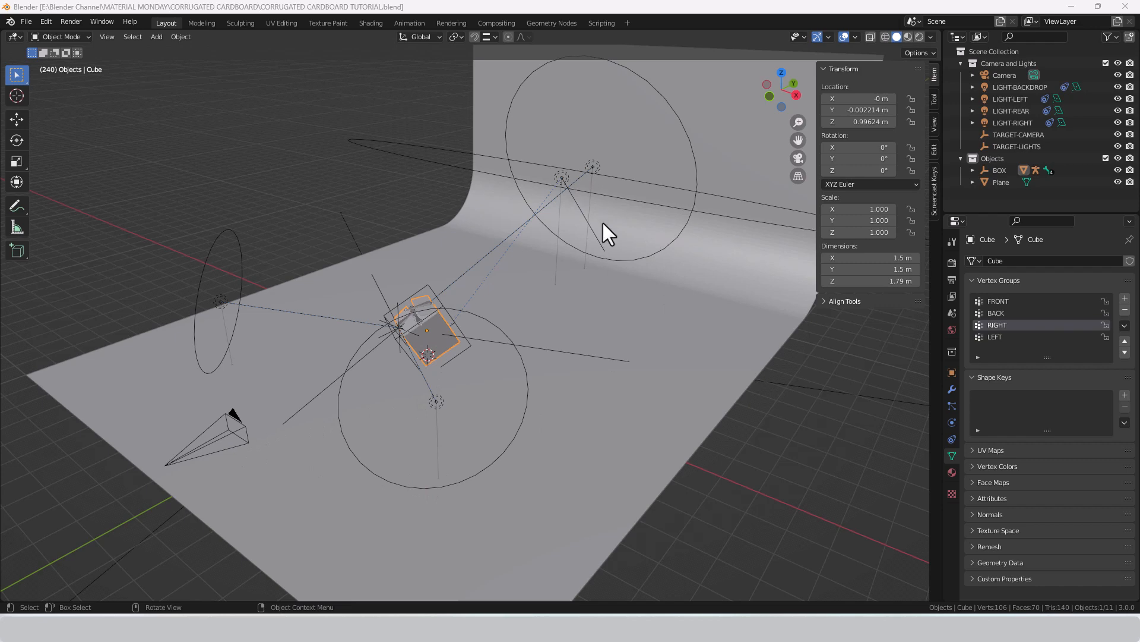
pyautogui.moveTo(741, 207)
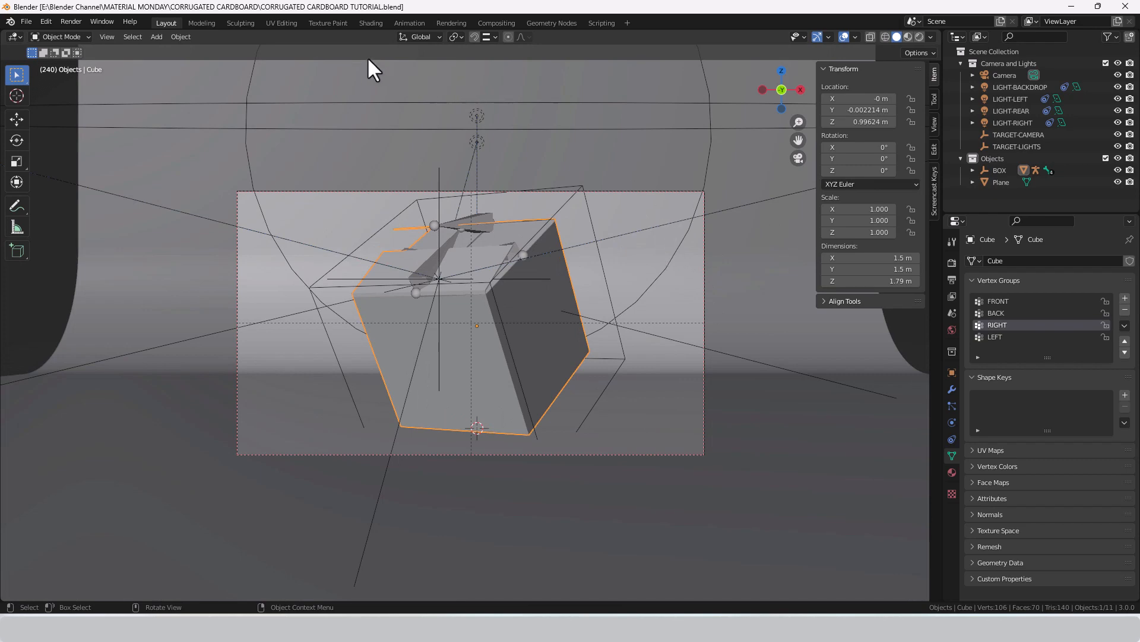
# In the Shading workspace, add a Wave Texture node and link its Color to Base Color
pyautogui.click(370, 22)
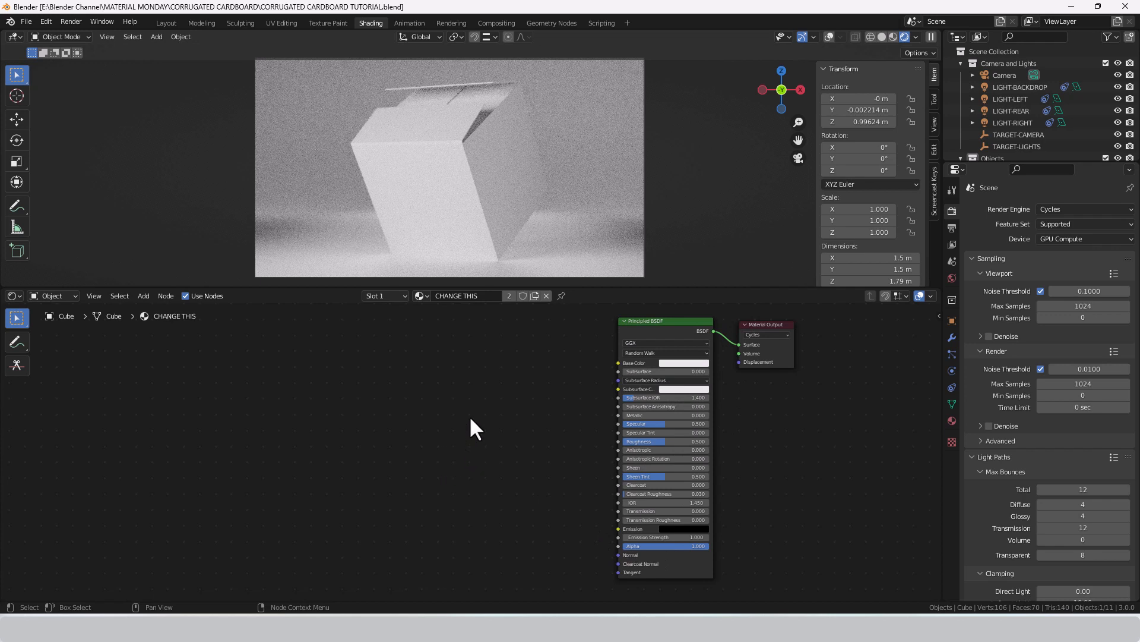
pyautogui.moveTo(446, 410)
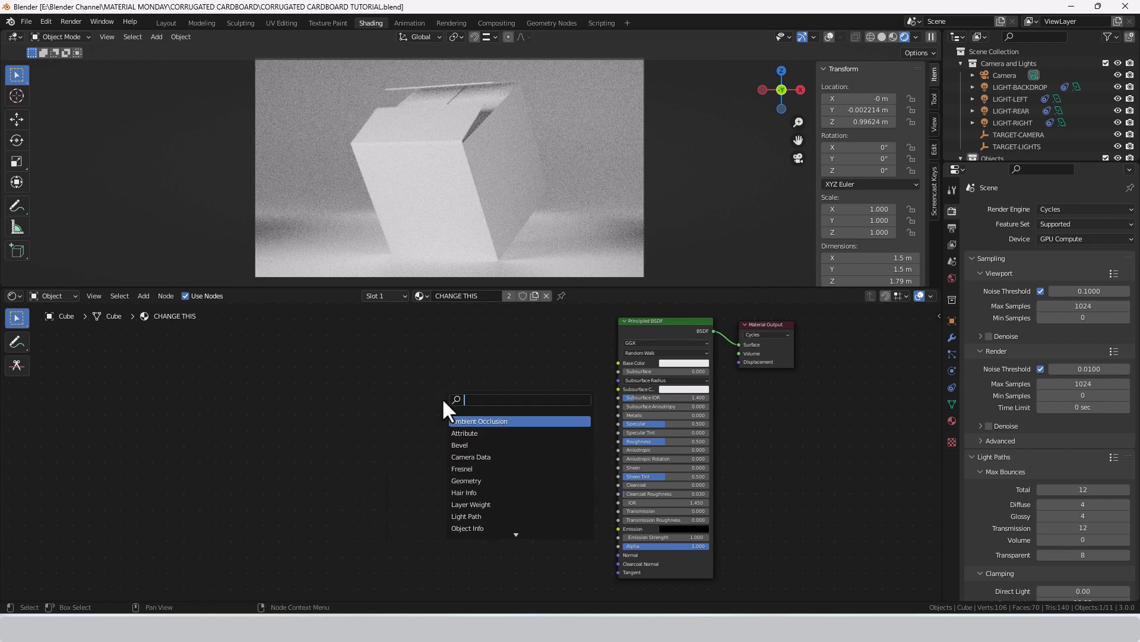
pyautogui.write('WAVE')
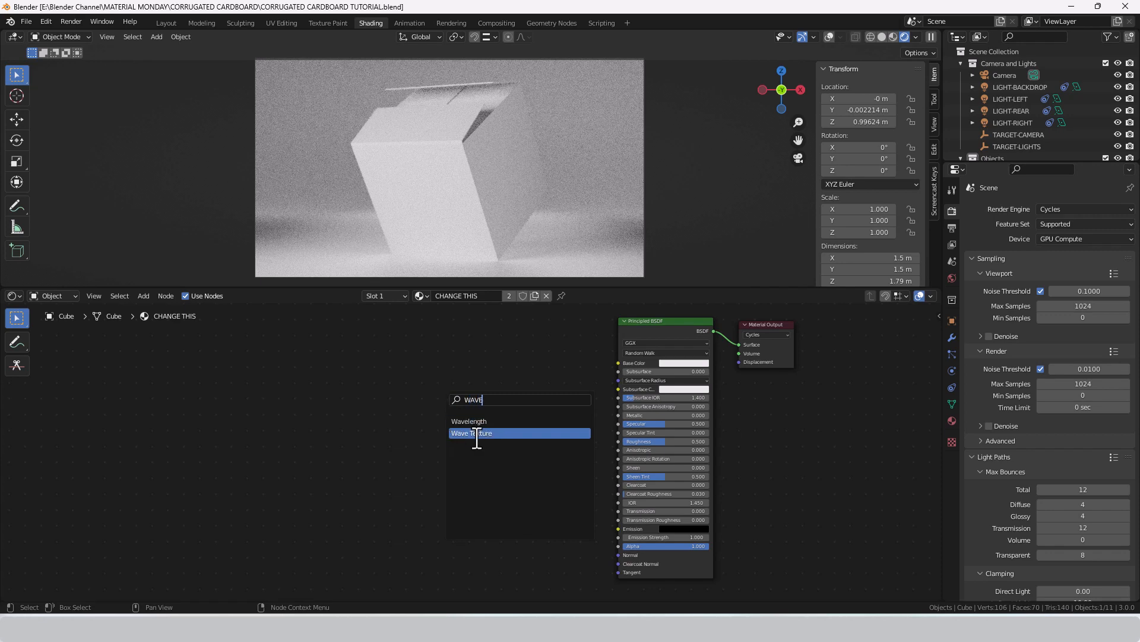
pyautogui.click(471, 433)
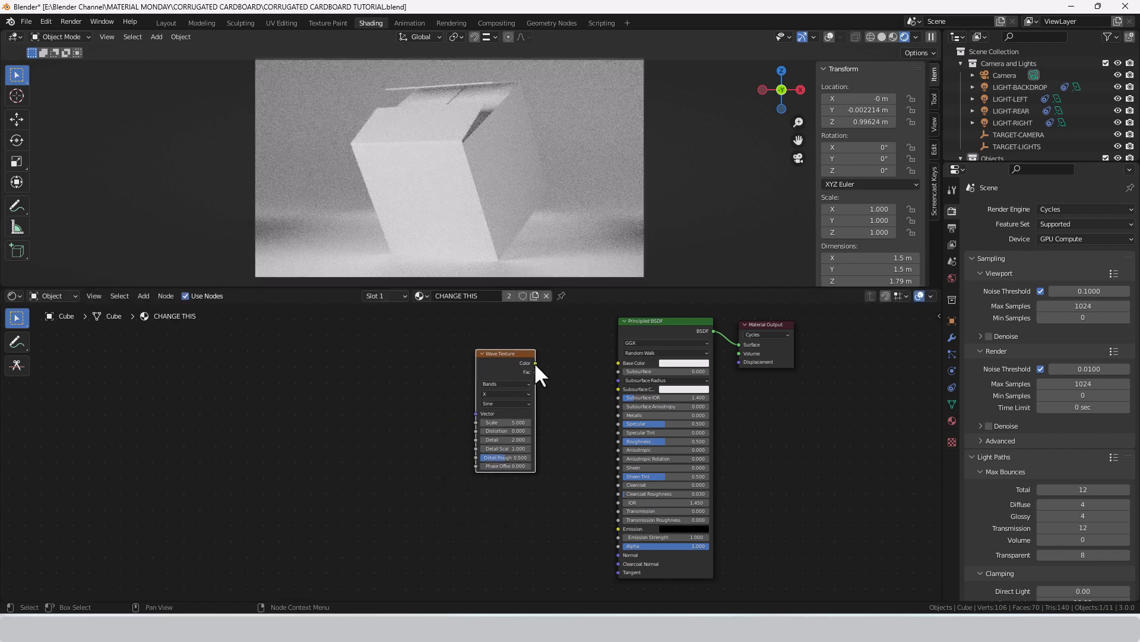
pyautogui.moveTo(535, 363); pyautogui.dragTo(618, 363)
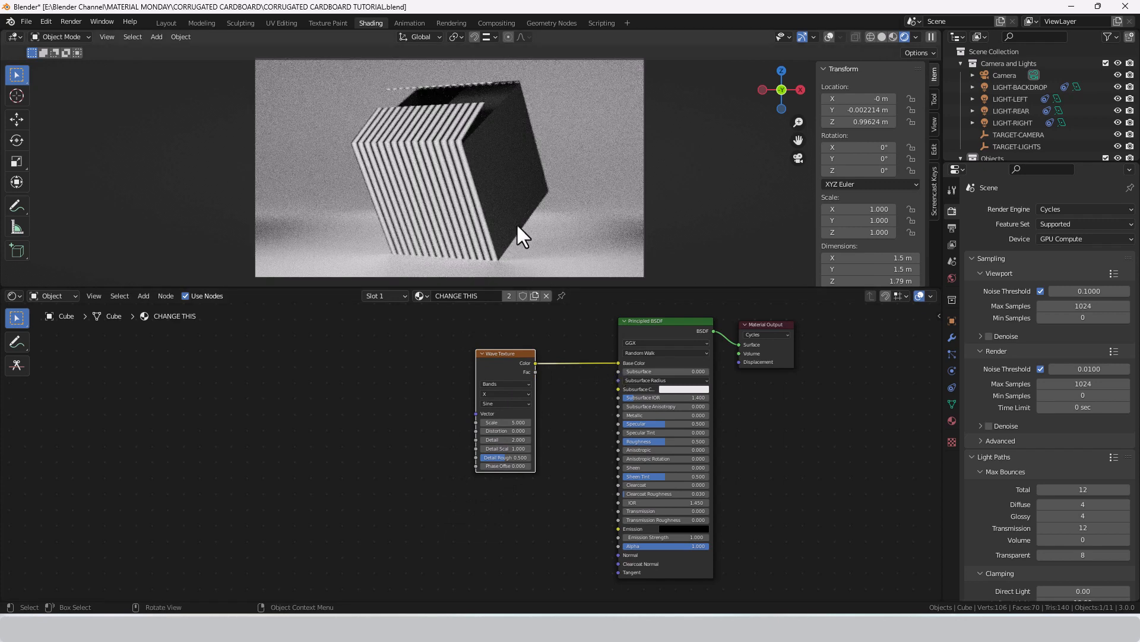
pyautogui.moveTo(482, 242)
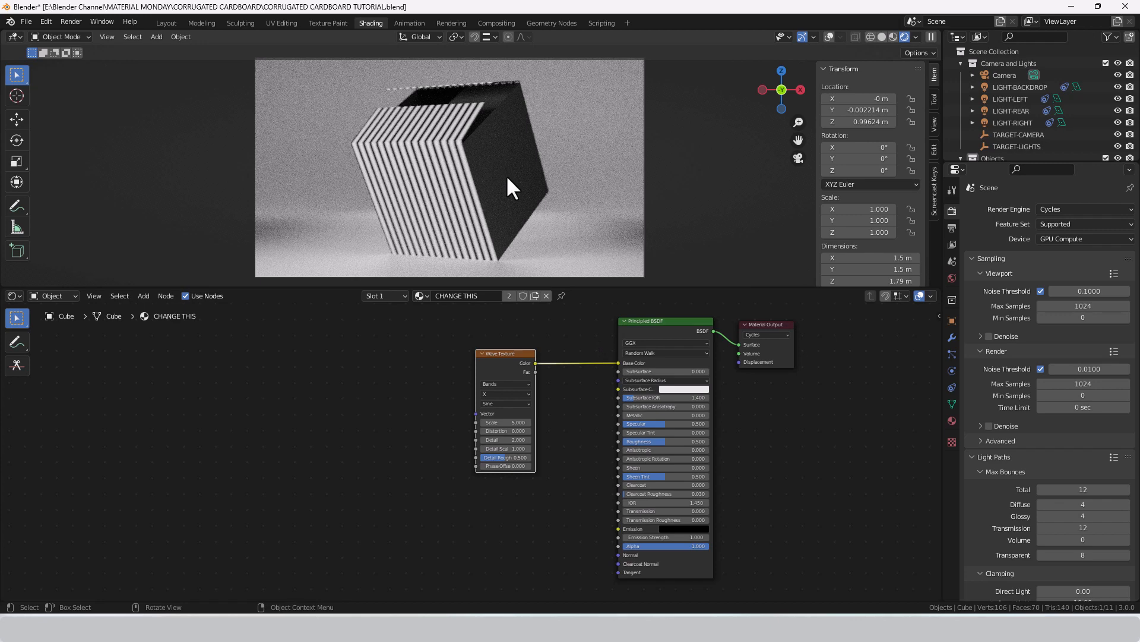
pyautogui.moveTo(513, 384)
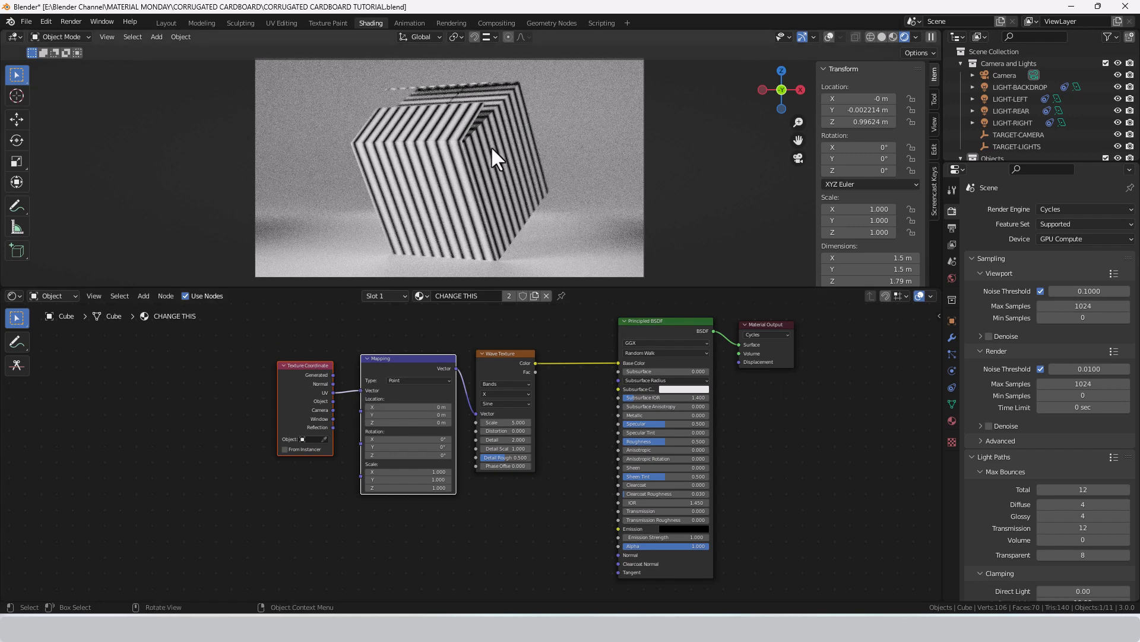
pyautogui.moveTo(509, 193)
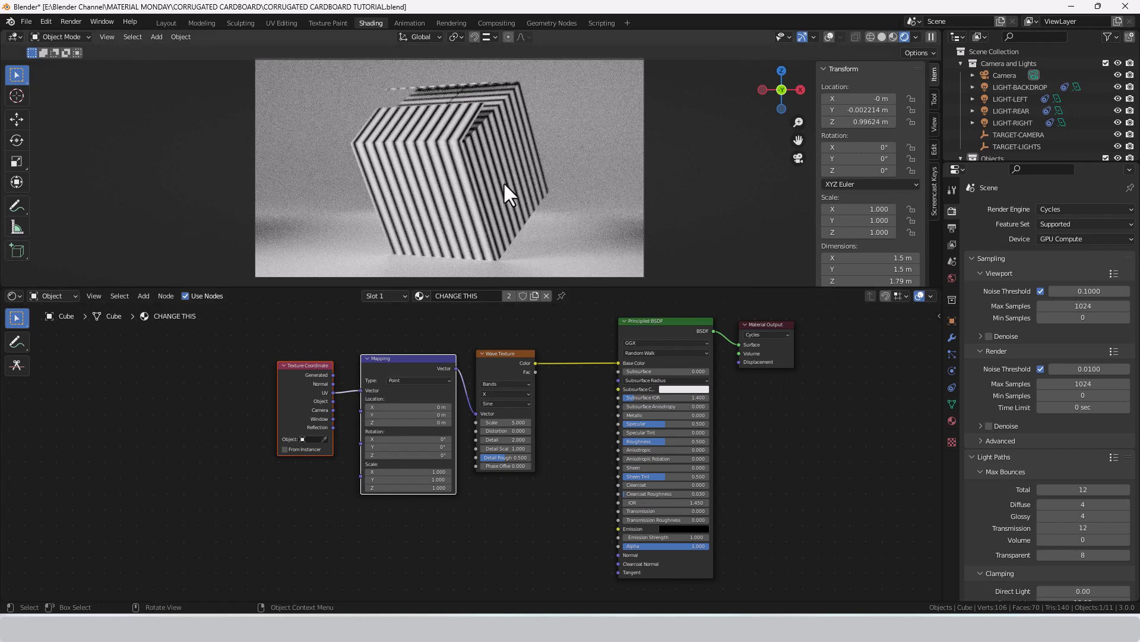
# Reproject the box's UVs with Project from View, then return to Object Mode
pyautogui.press('Tab')
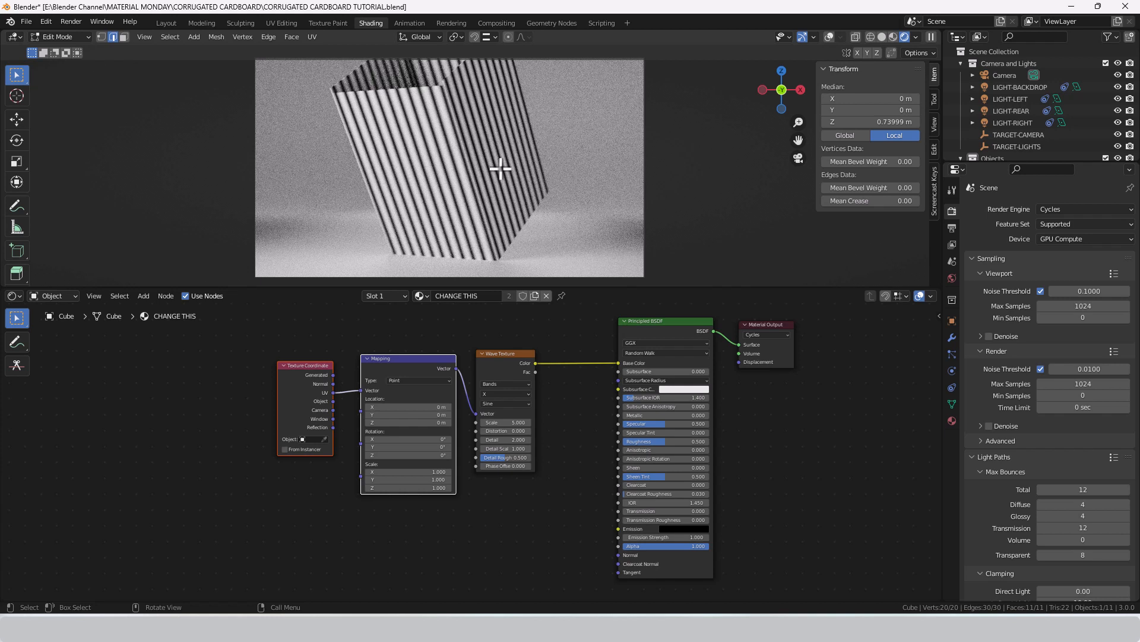
pyautogui.click(312, 37)
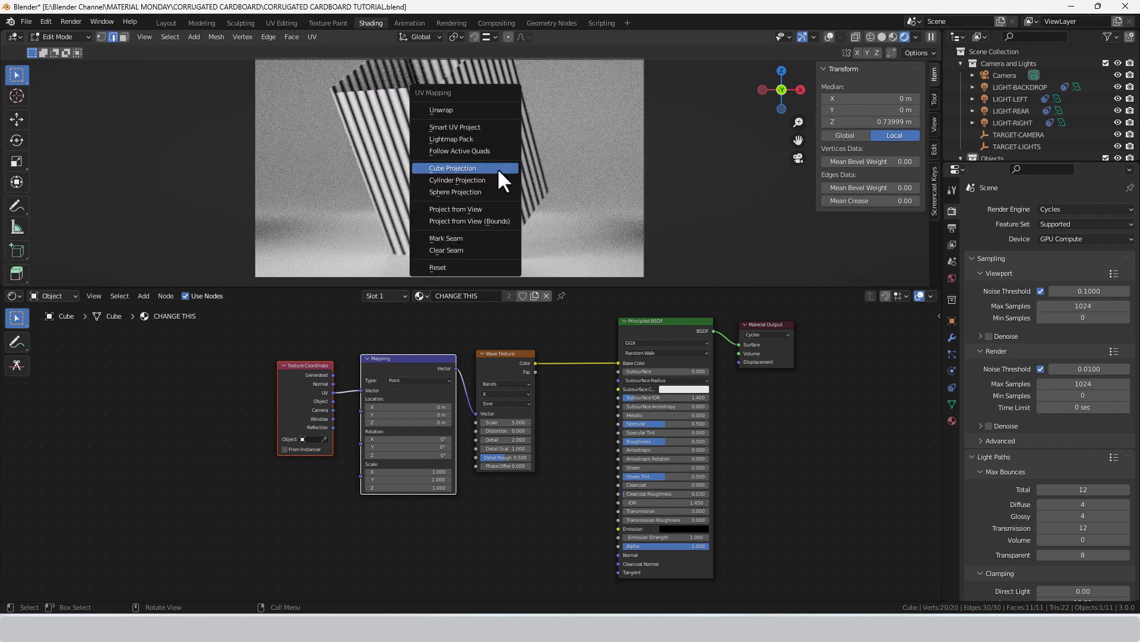
pyautogui.moveTo(473, 210)
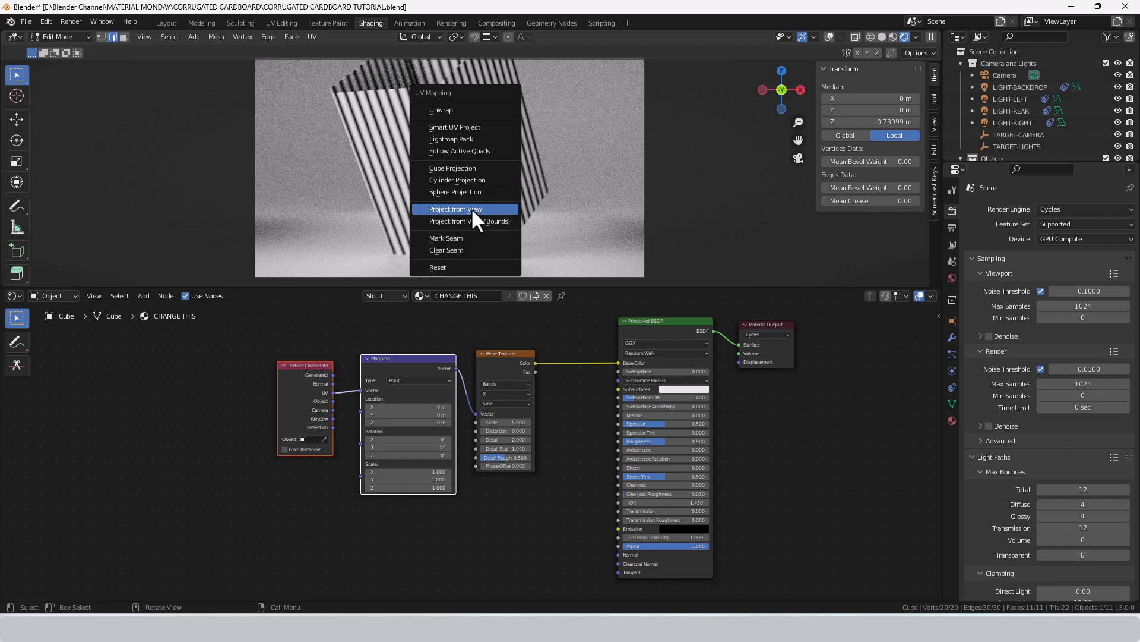
pyautogui.click(454, 209)
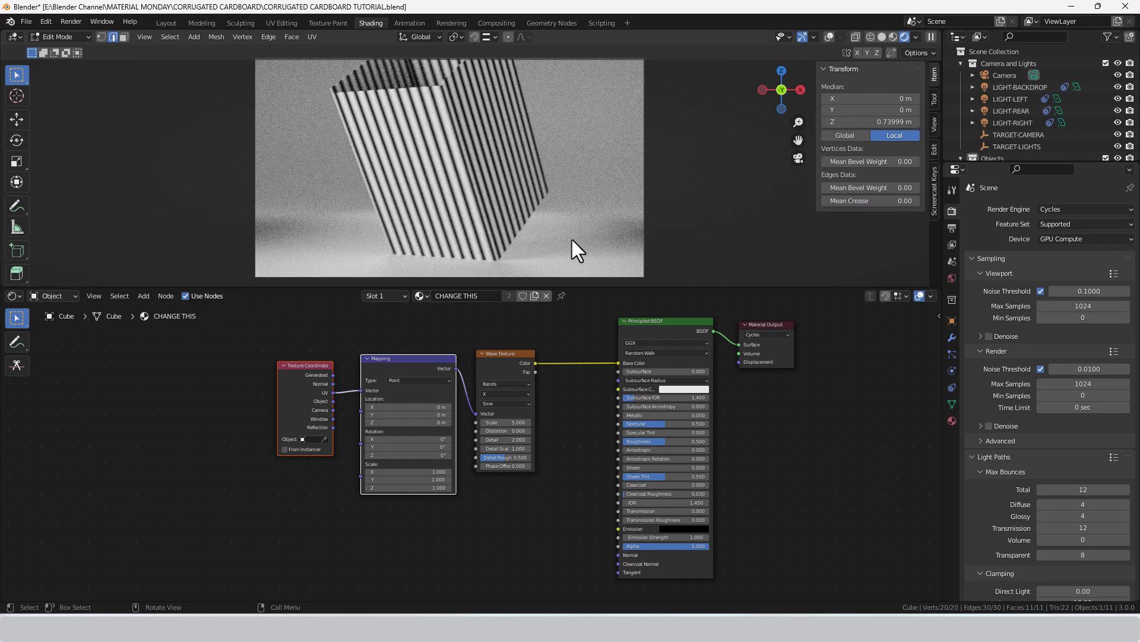
pyautogui.press('Tab')
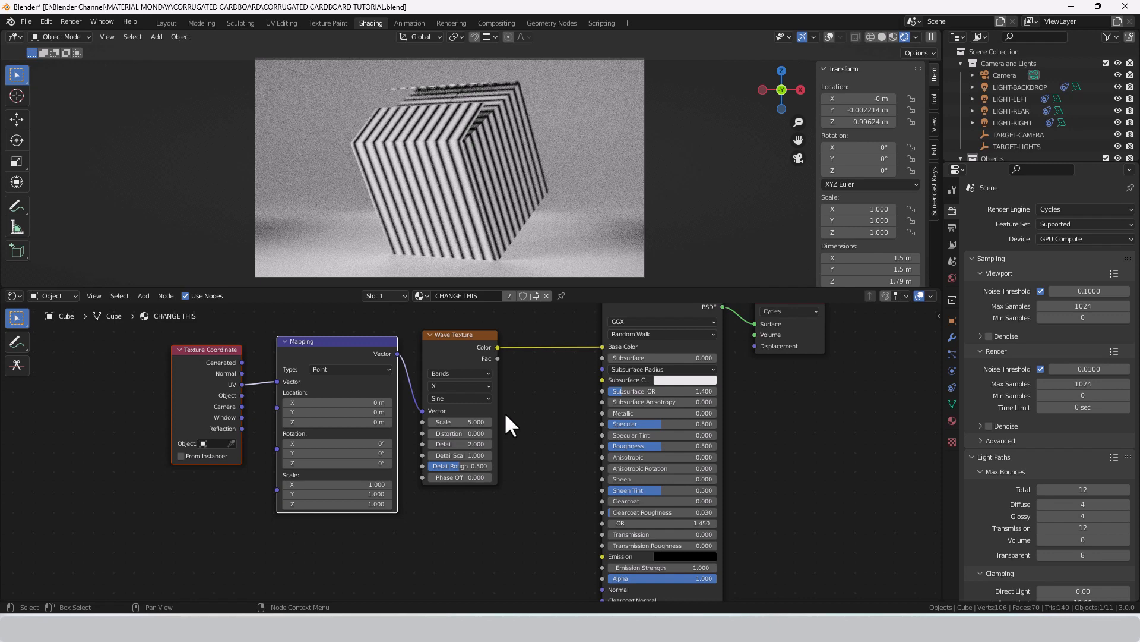
# Set the Wave Texture scale to 20
pyautogui.doubleClick(459, 421)
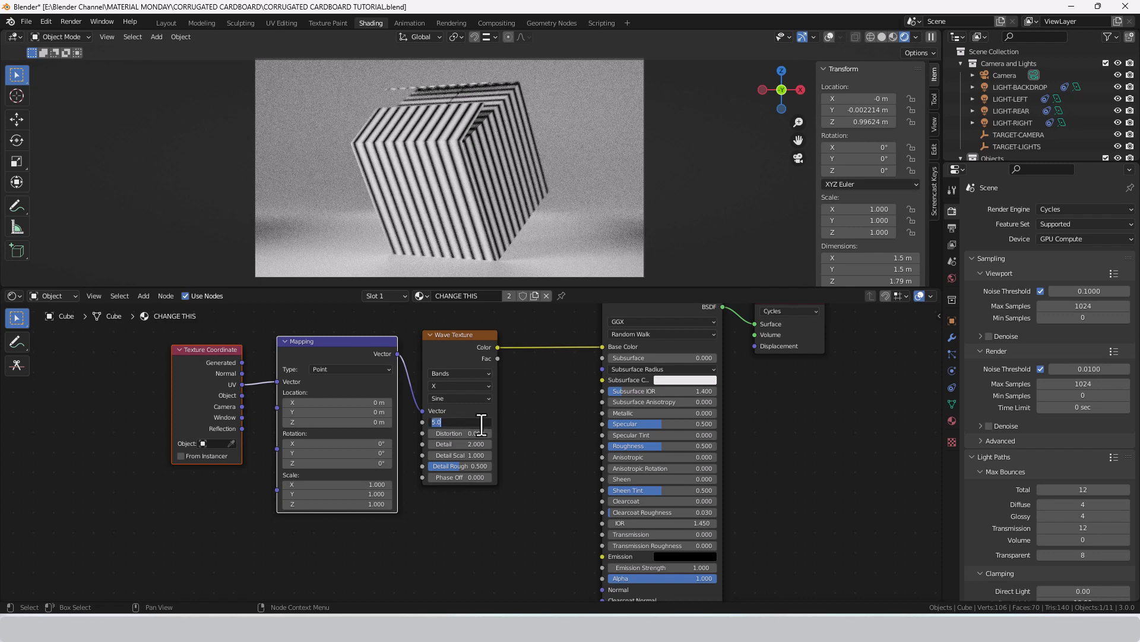
pyautogui.write('20')
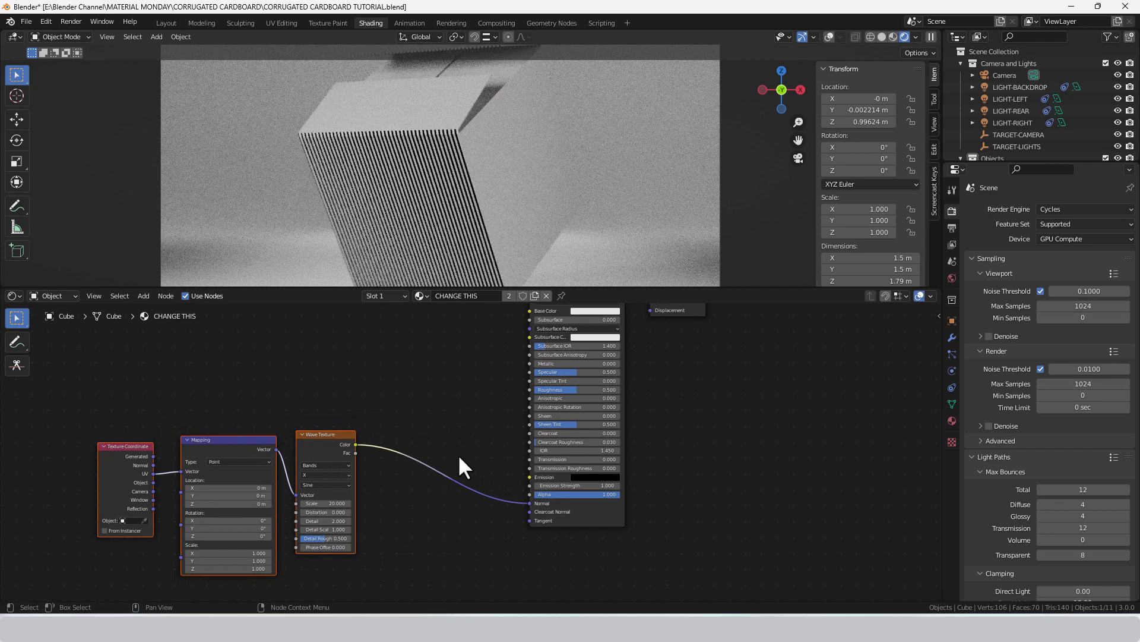
pyautogui.moveTo(421, 434)
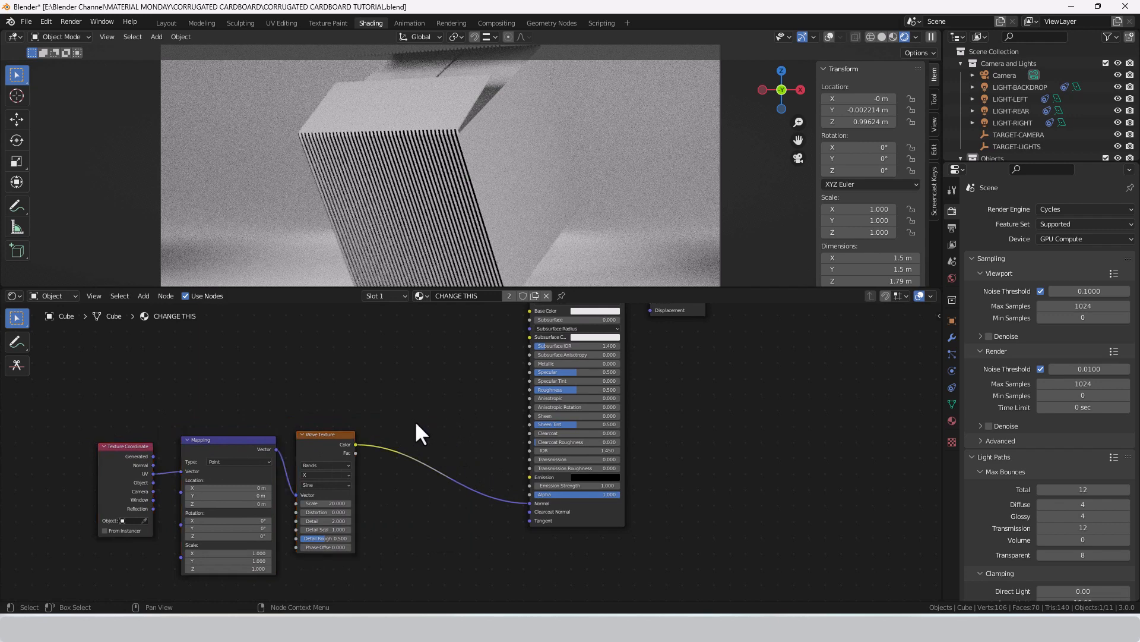
# Add a Bump node and position it between the Wave Texture and Principled BSDF
pyautogui.click(143, 295)
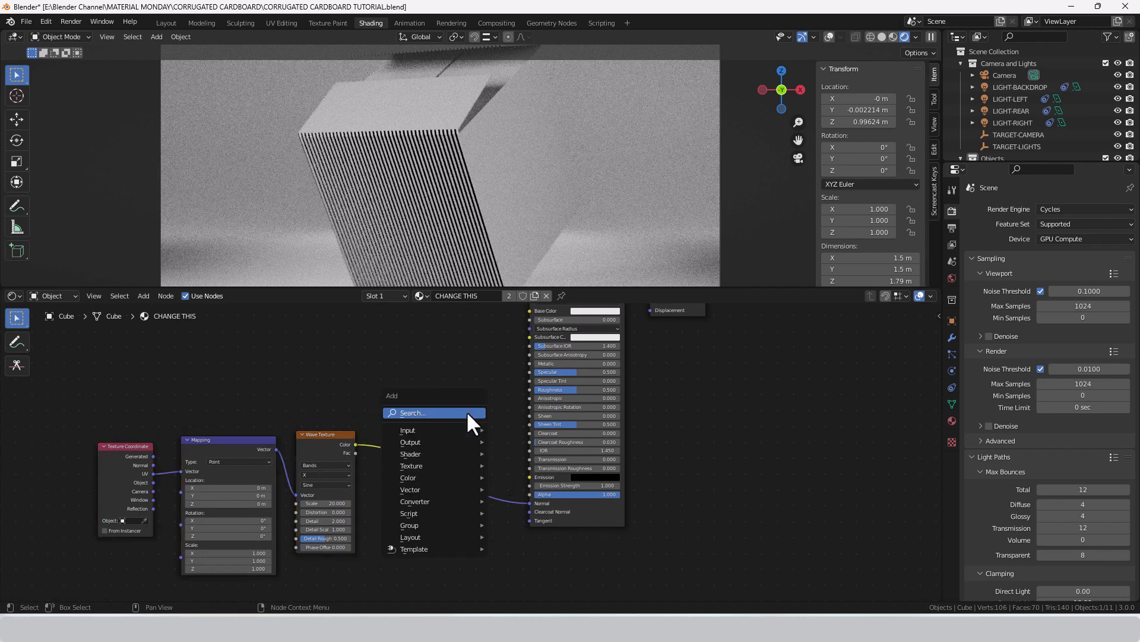
pyautogui.write('BU')
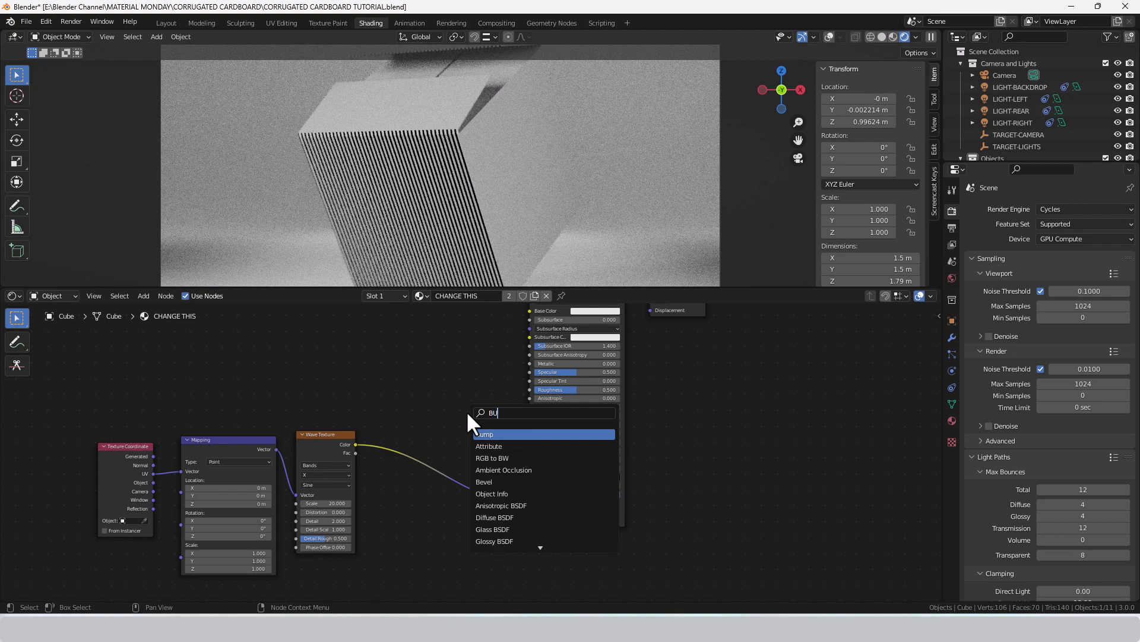
pyautogui.click(485, 433)
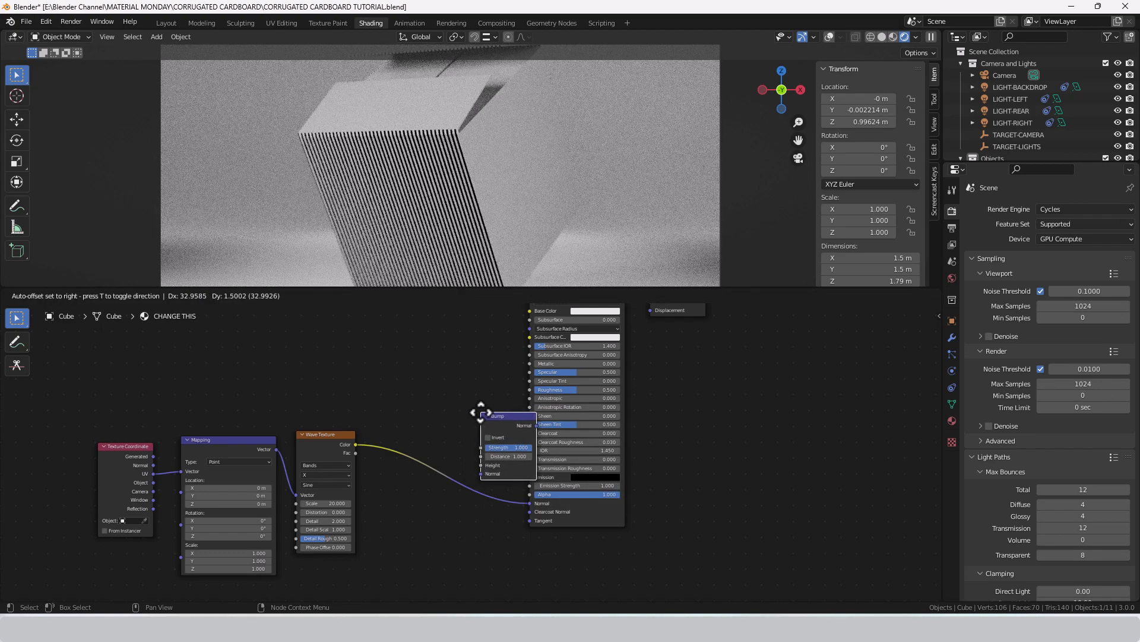
pyautogui.moveTo(498, 415); pyautogui.dragTo(438, 438)
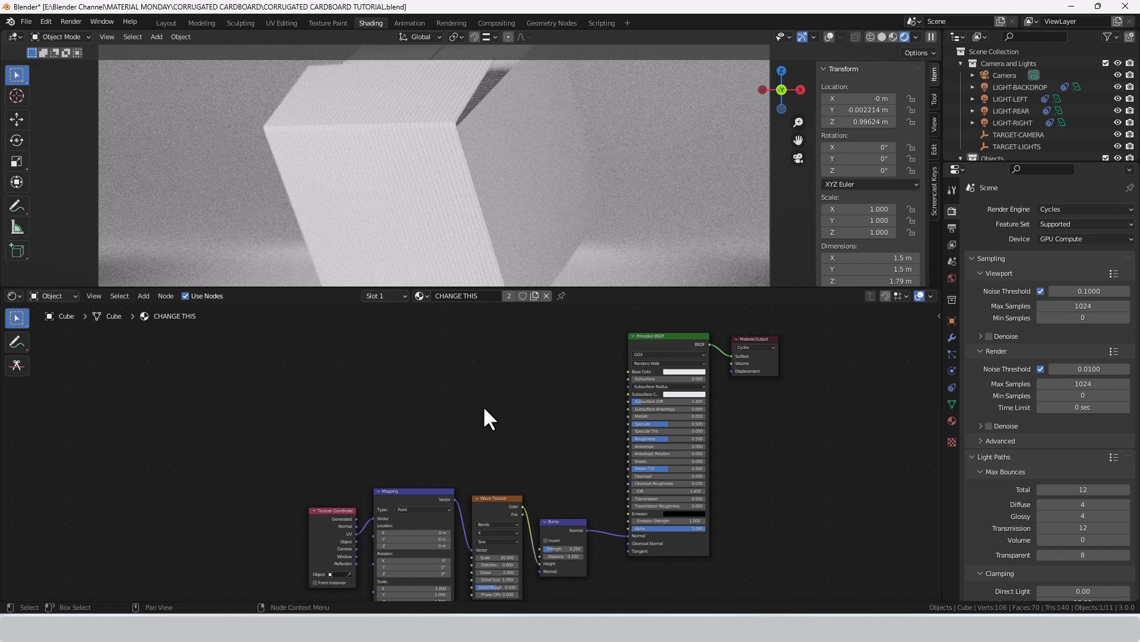
pyautogui.moveTo(517, 491)
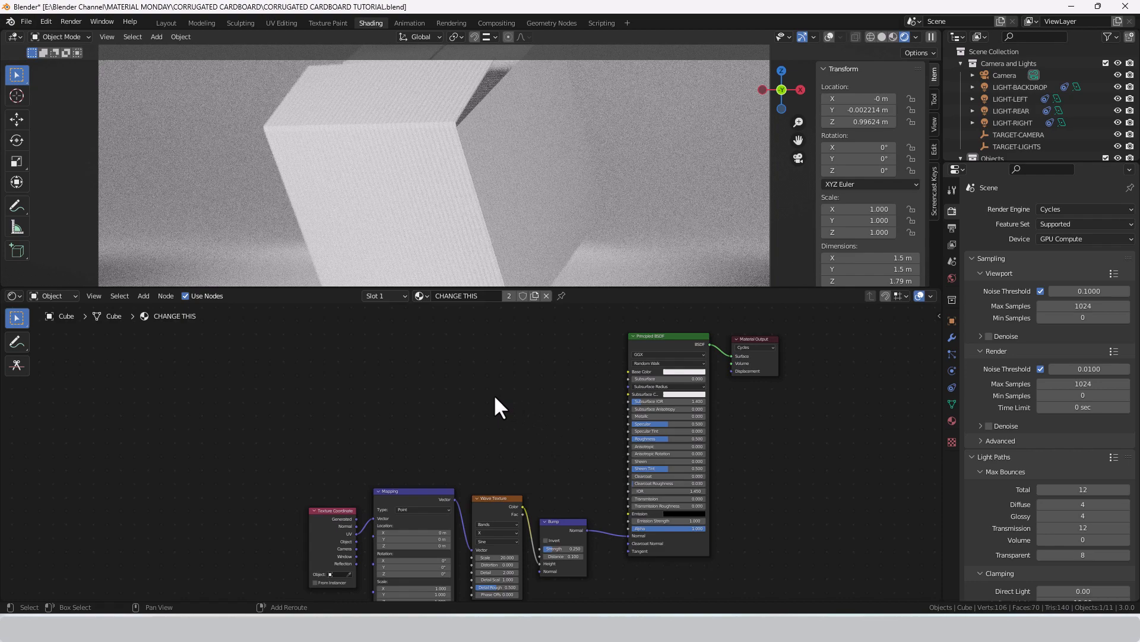
# Add a Noise Texture node and raise its scale to 50 with more detail
pyautogui.write('NO')
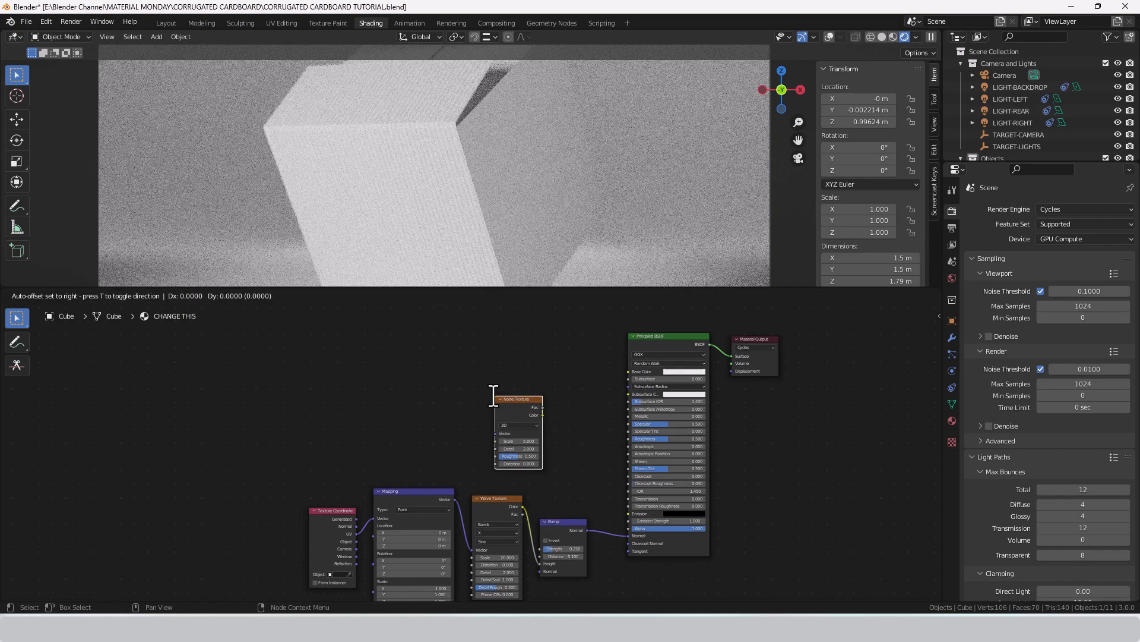
pyautogui.moveTo(518, 399); pyautogui.dragTo(495, 418)
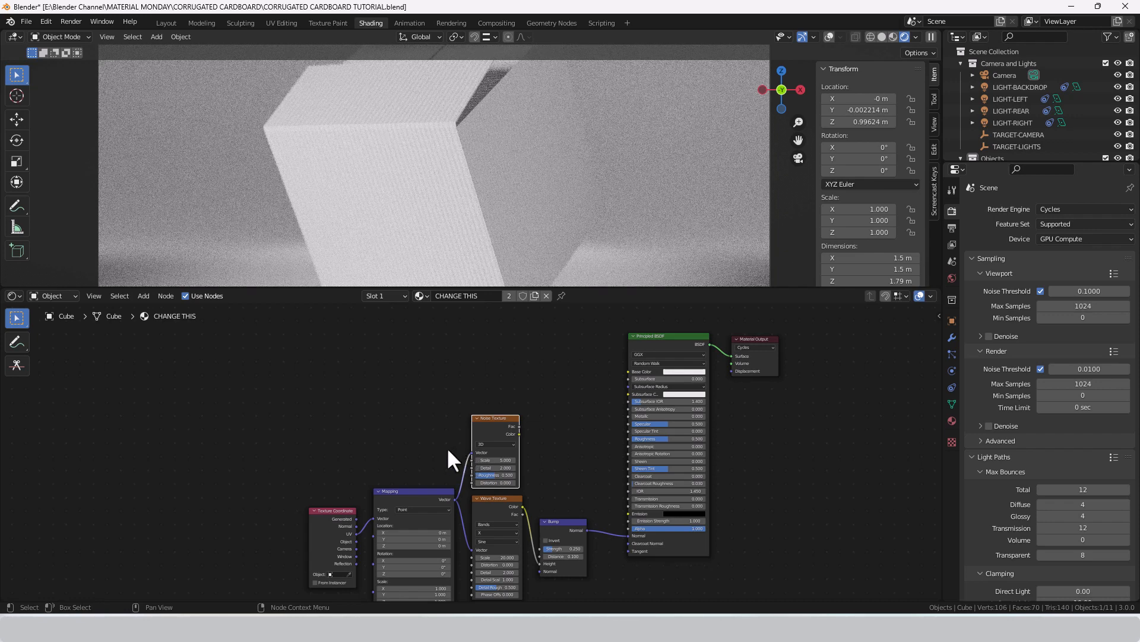
pyautogui.moveTo(522, 437)
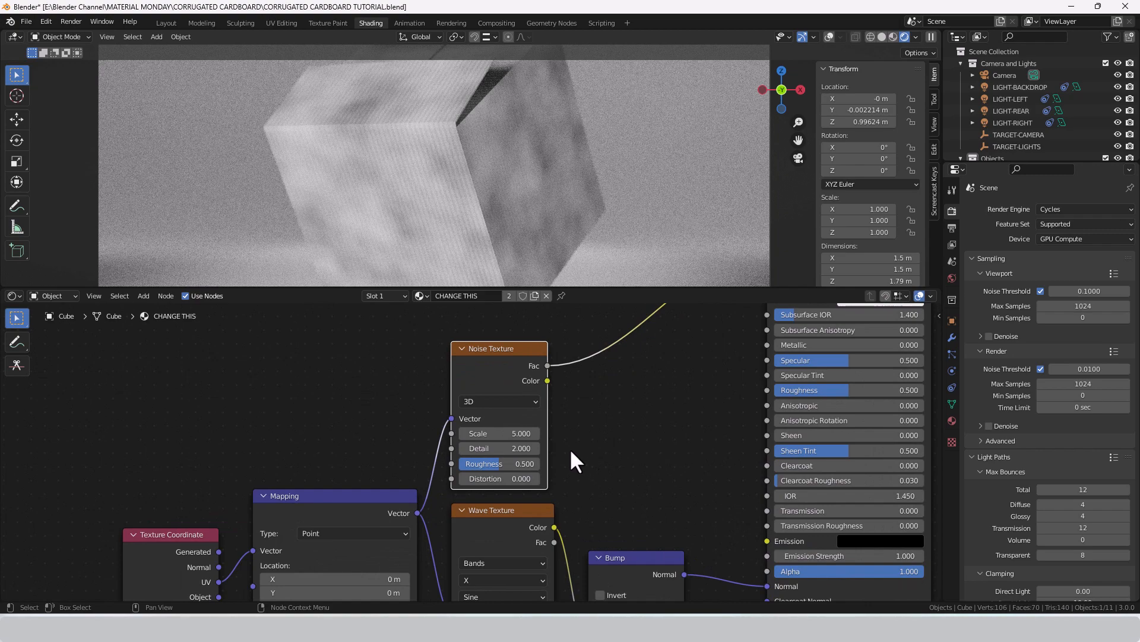
pyautogui.doubleClick(499, 433)
pyautogui.write('50.000')
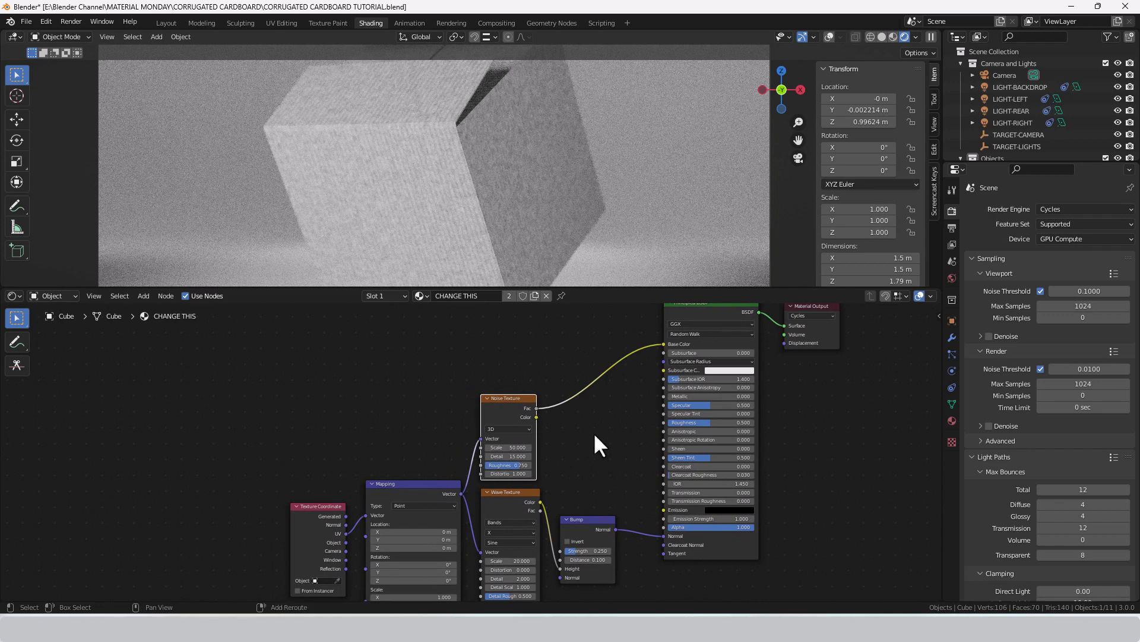
# Add a ColorRamp with stops 48382A and D3A883 and B-Spline interpolation
pyautogui.write('co')
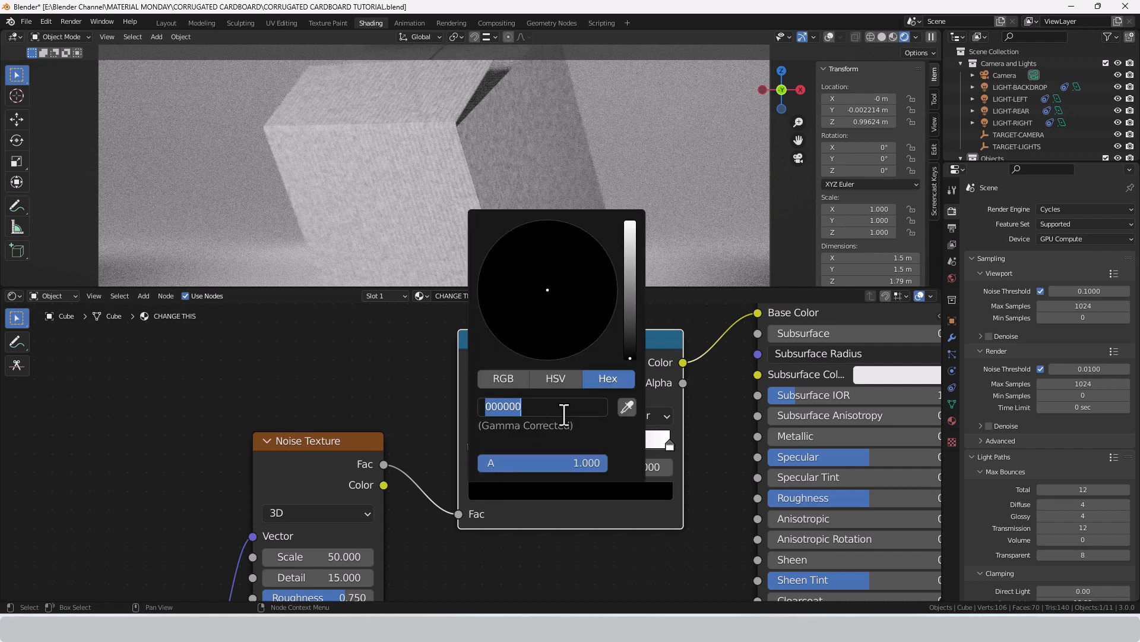
pyautogui.write('48382A')
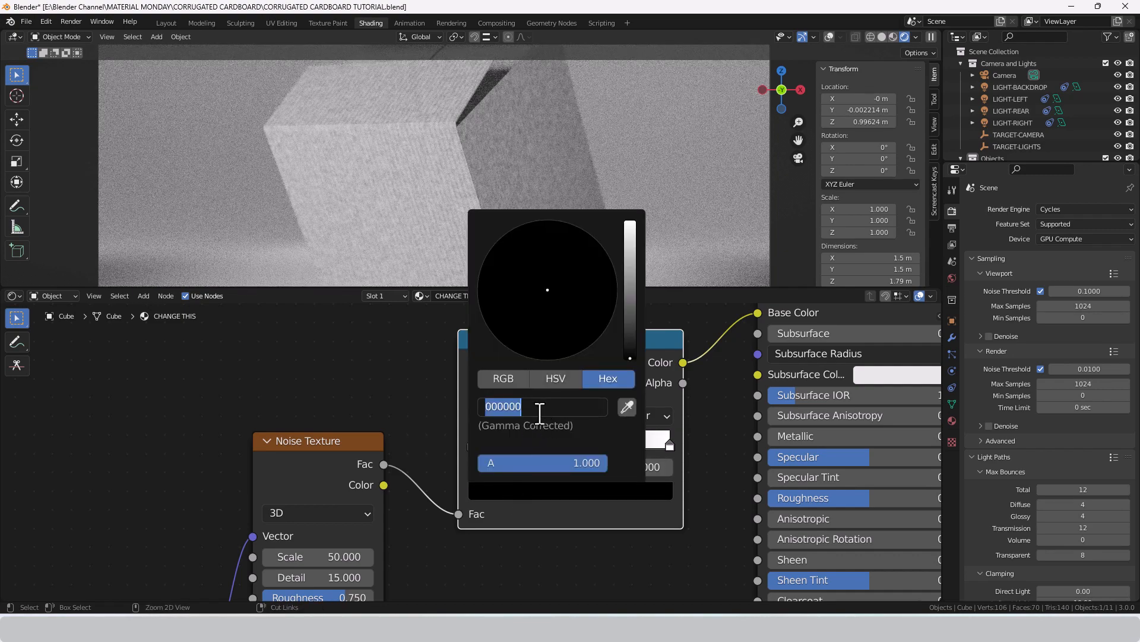
pyautogui.write('48382A')
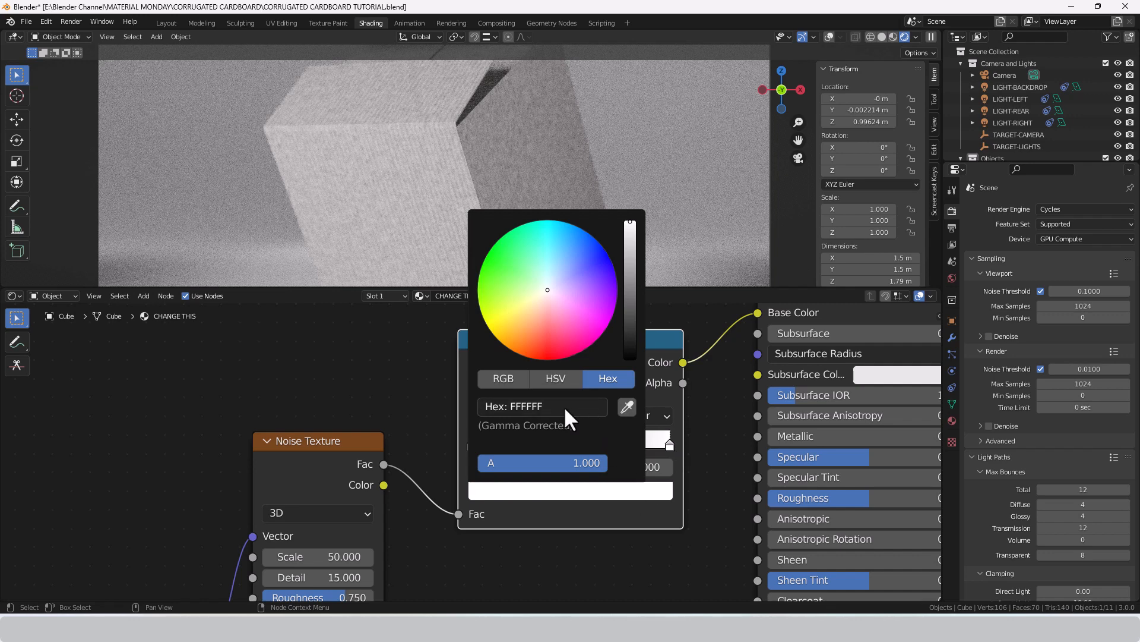
pyautogui.write('D3A883')
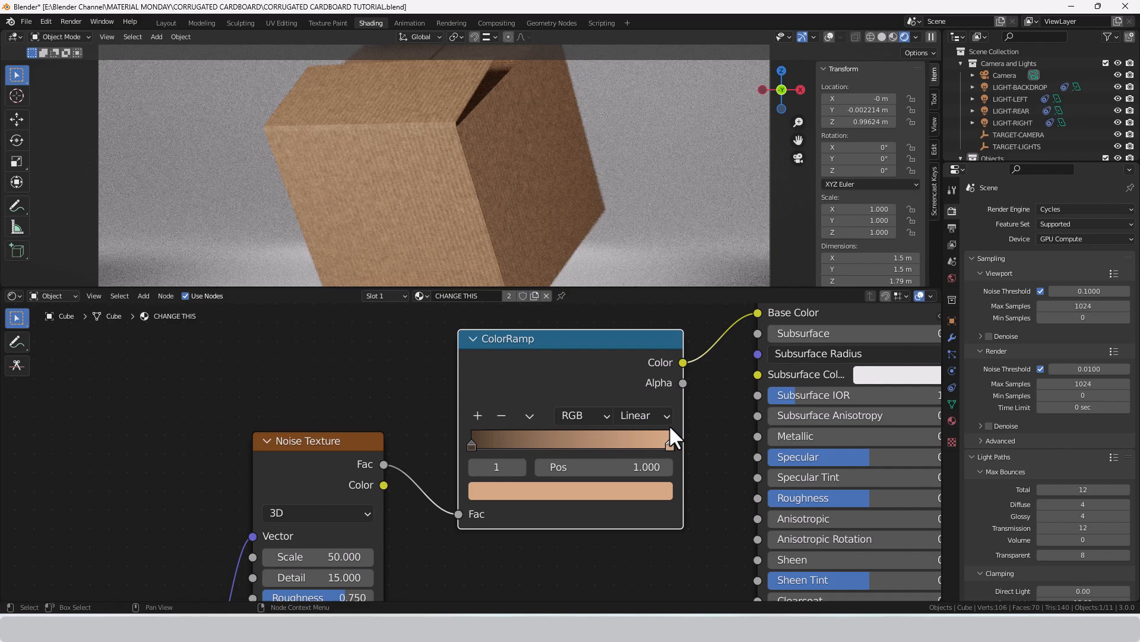
pyautogui.click(640, 414)
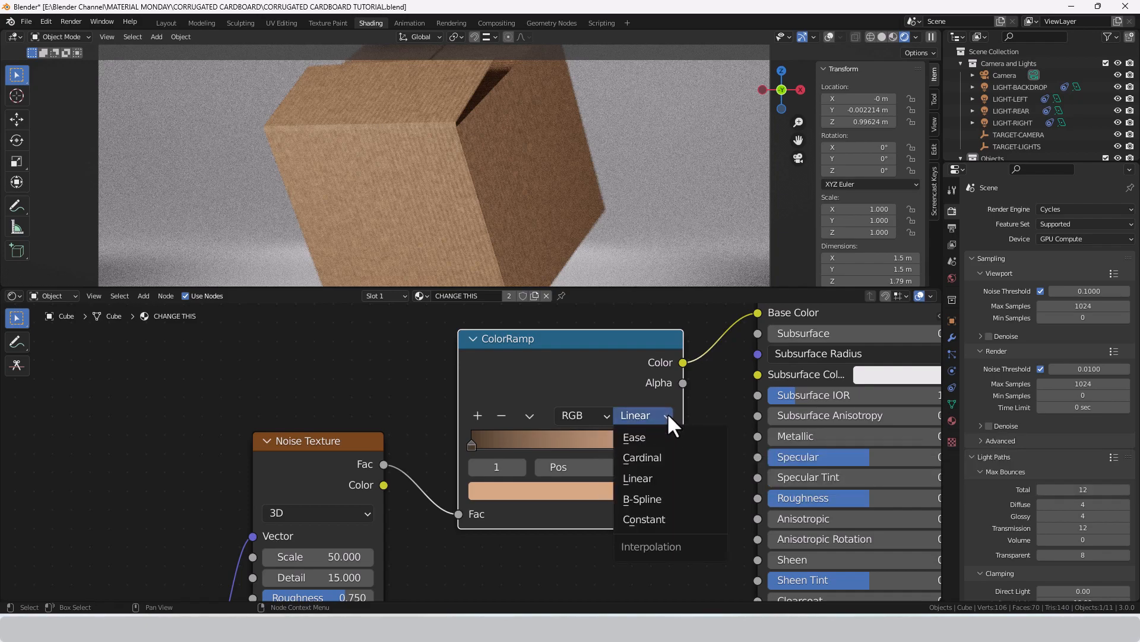
pyautogui.click(640, 499)
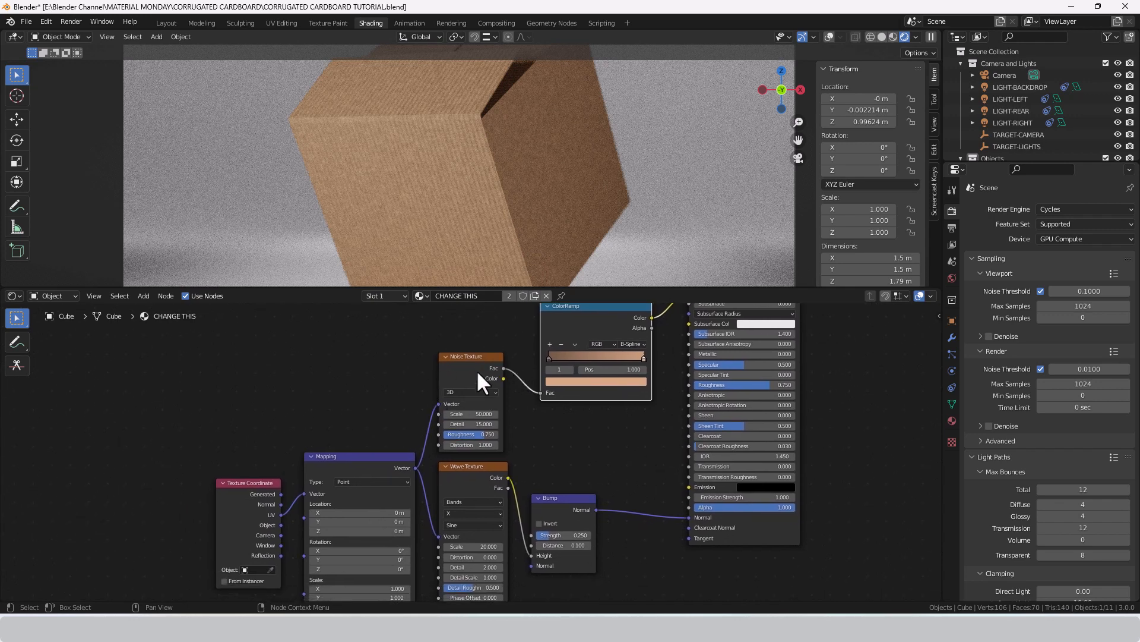
pyautogui.moveTo(477, 513)
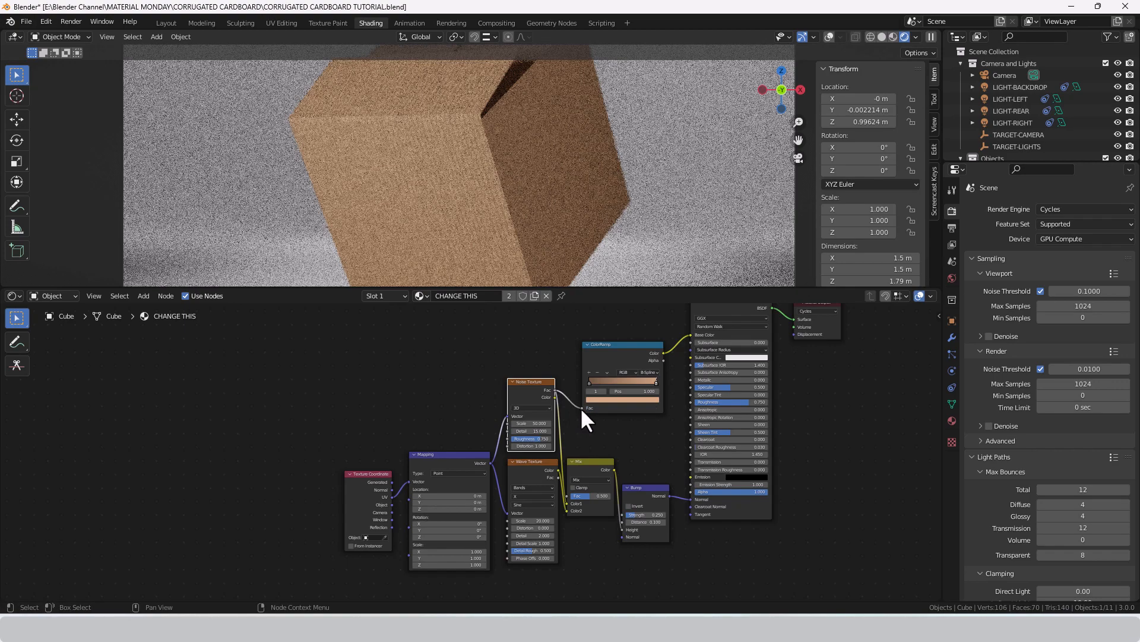
pyautogui.moveTo(592, 461)
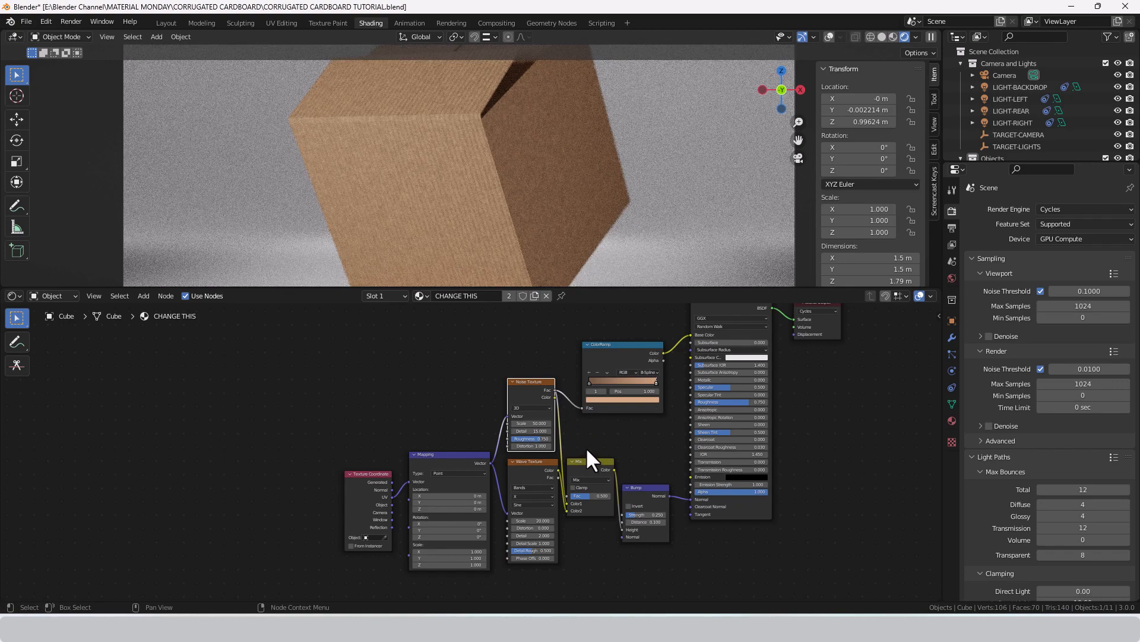
# Connect the Noise Texture into the Mix node
pyautogui.moveTo(589, 465); pyautogui.dragTo(593, 436)
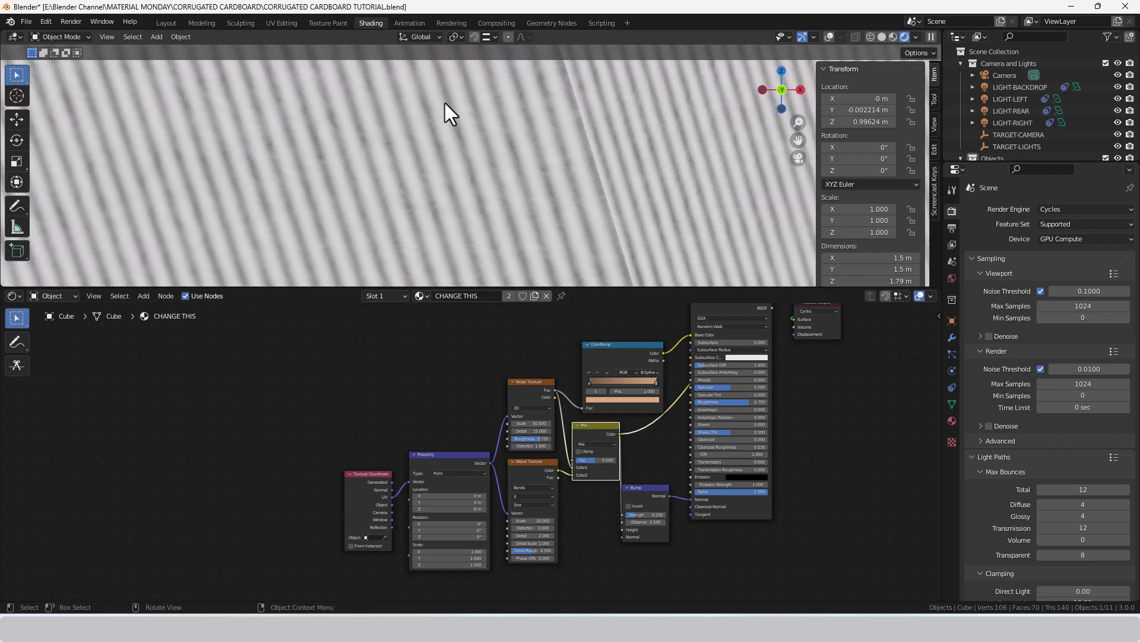
pyautogui.moveTo(588, 538)
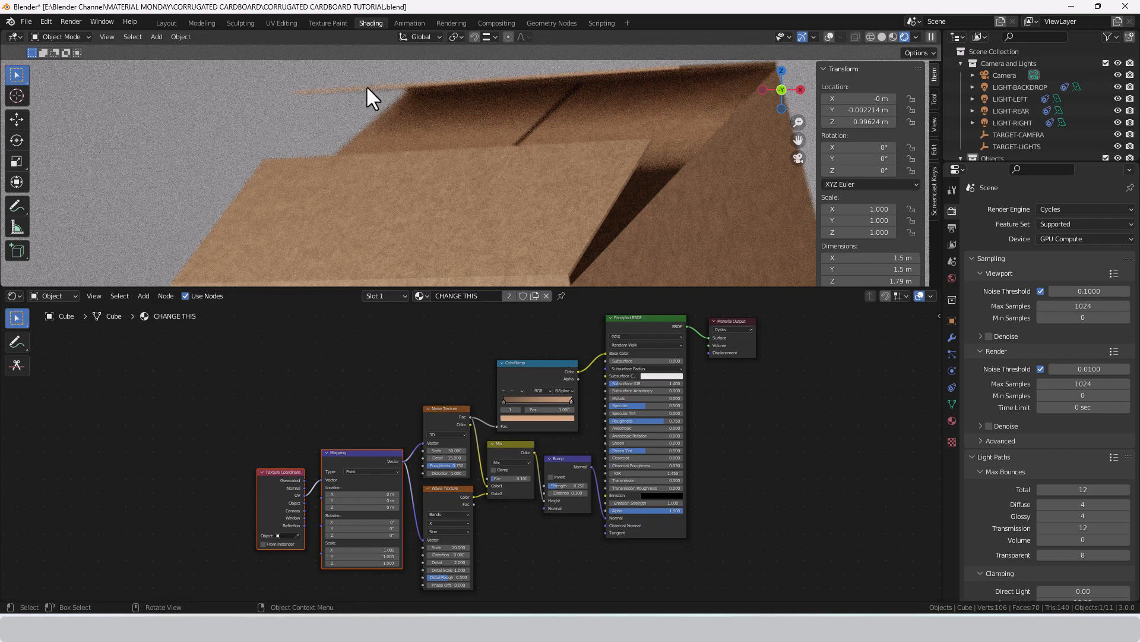
pyautogui.moveTo(492, 94)
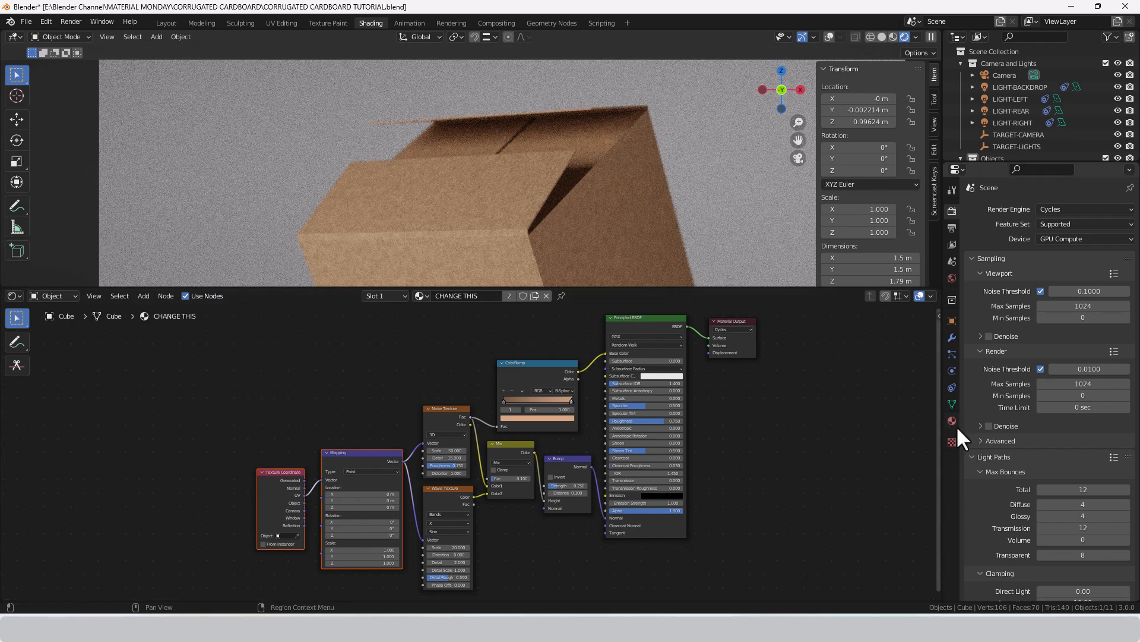
# Create a new material named EDGE in the box's empty material slot
pyautogui.click(952, 421)
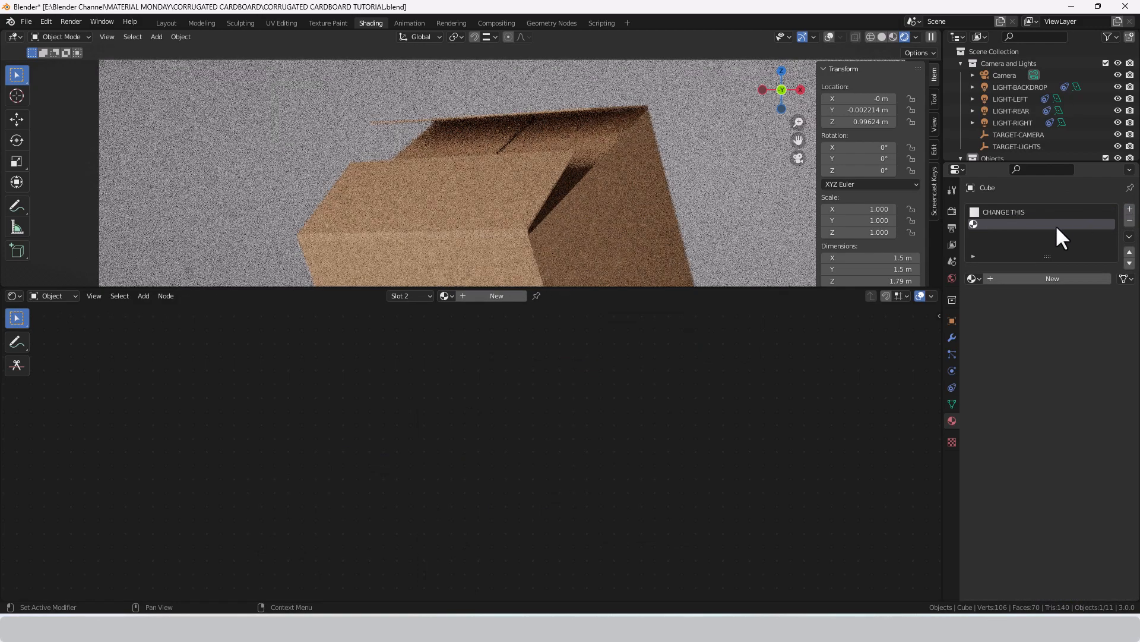
pyautogui.click(1052, 278)
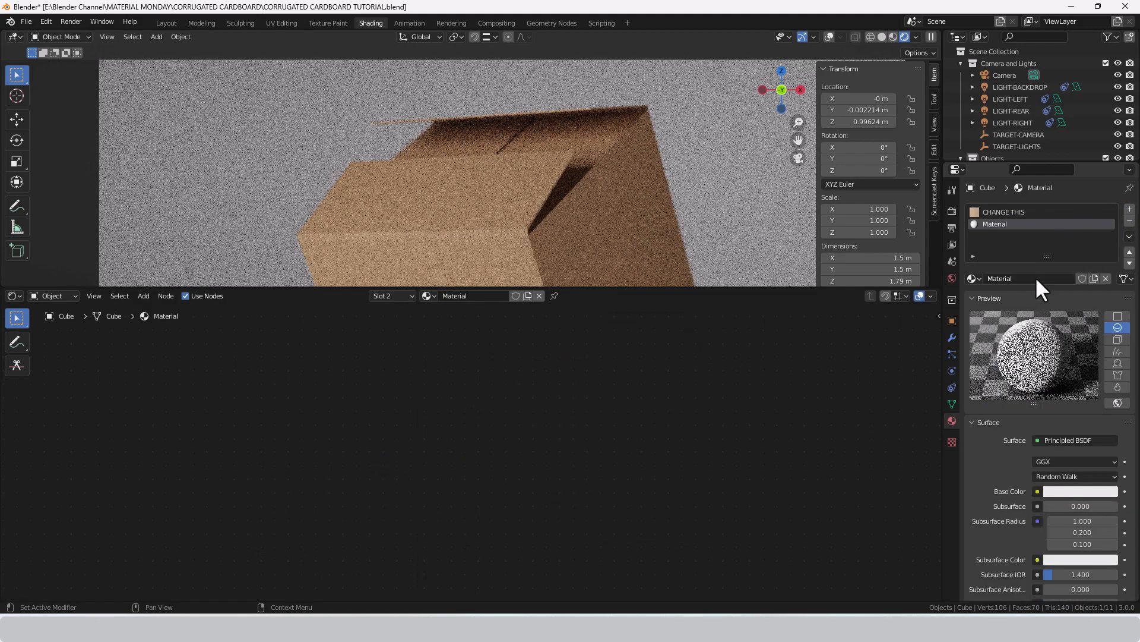
pyautogui.doubleClick(1019, 223)
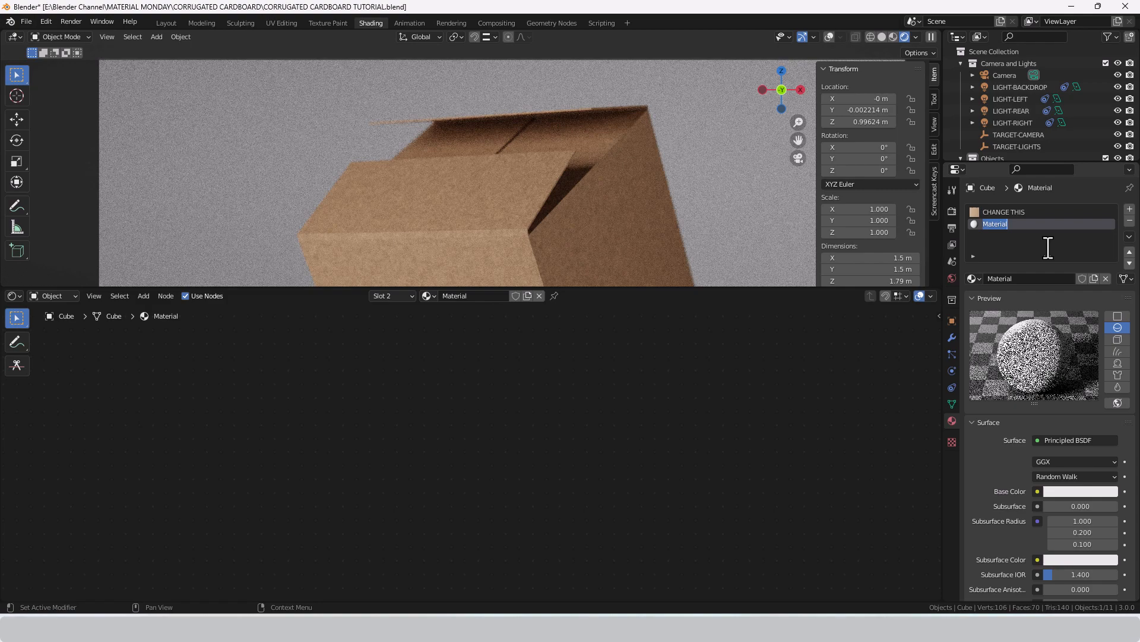
pyautogui.write('EDGE')
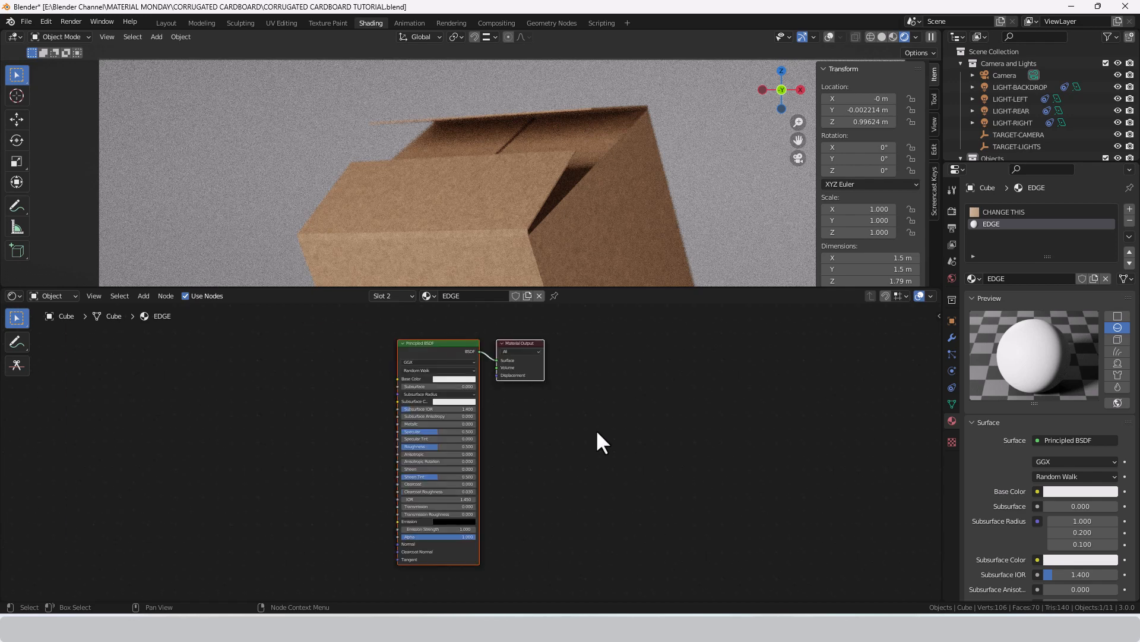
pyautogui.moveTo(438, 437); pyautogui.dragTo(625, 436)
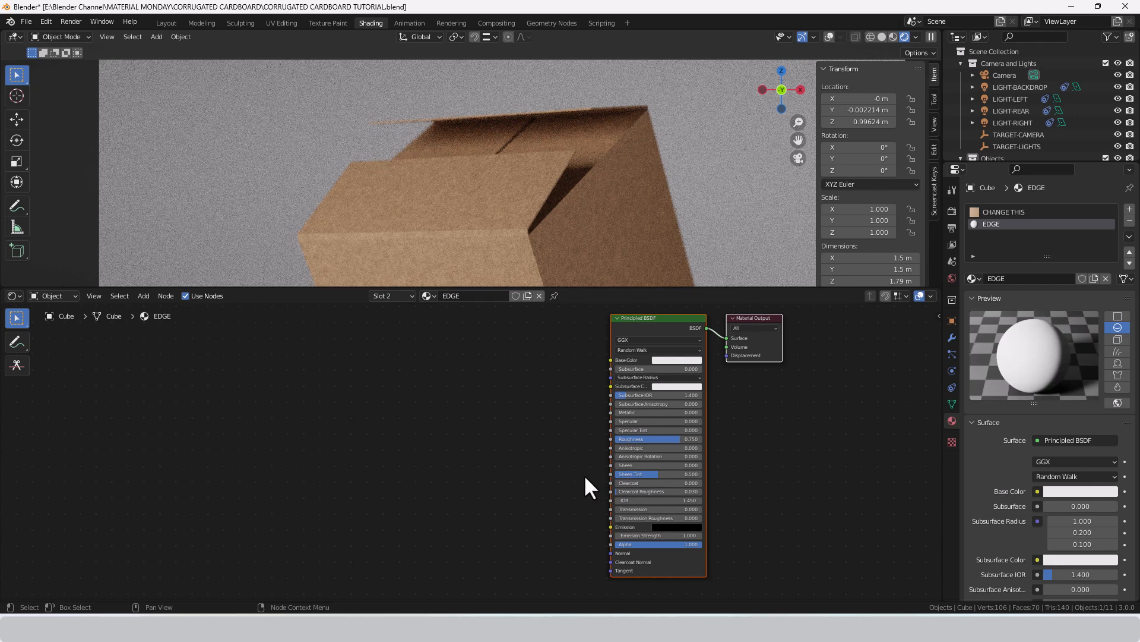
pyautogui.moveTo(433, 131)
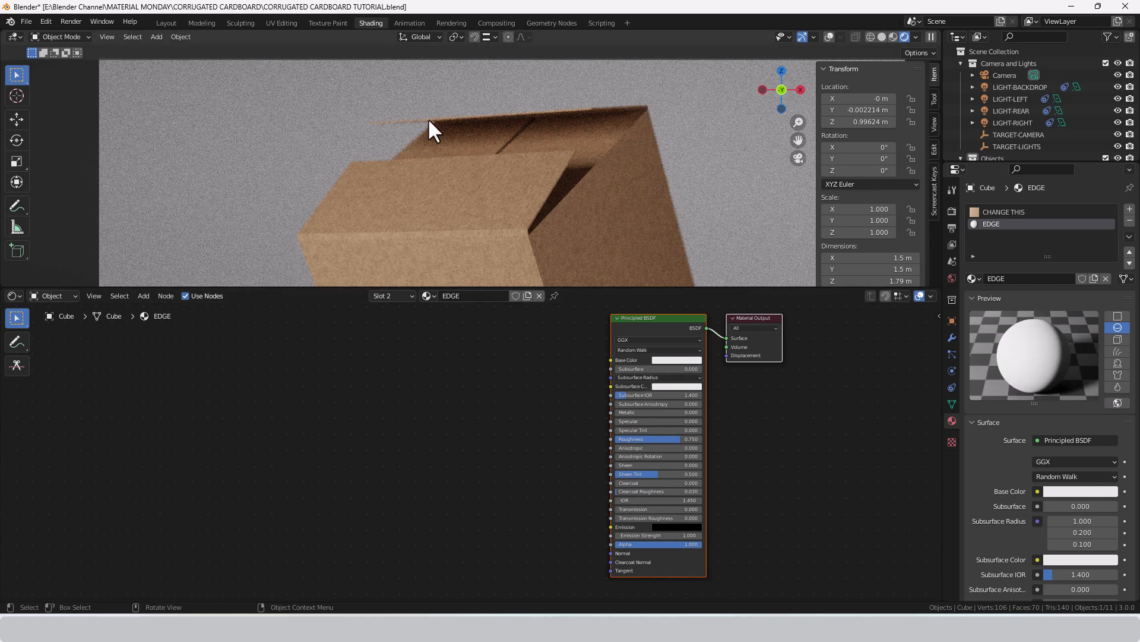
pyautogui.moveTo(749, 448)
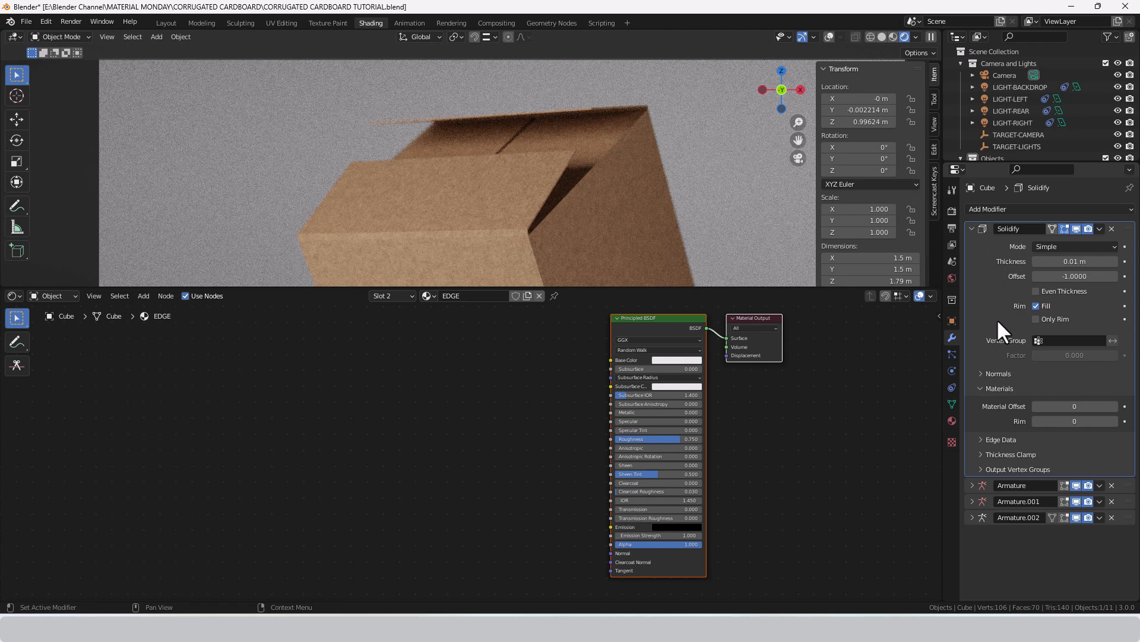
pyautogui.moveTo(999, 399)
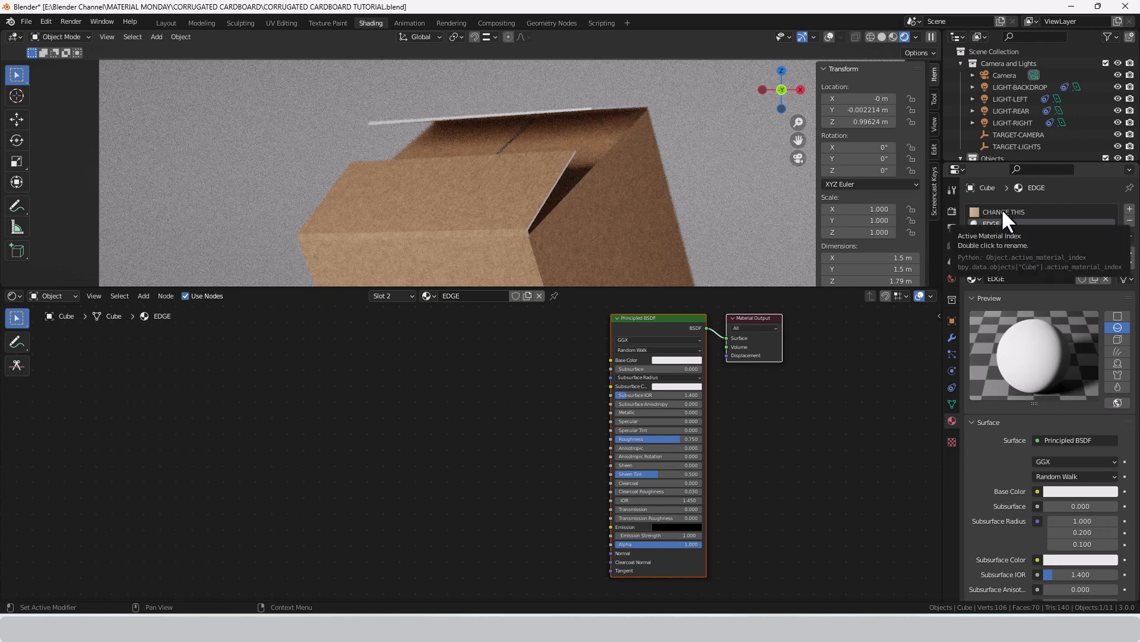
pyautogui.moveTo(986, 320)
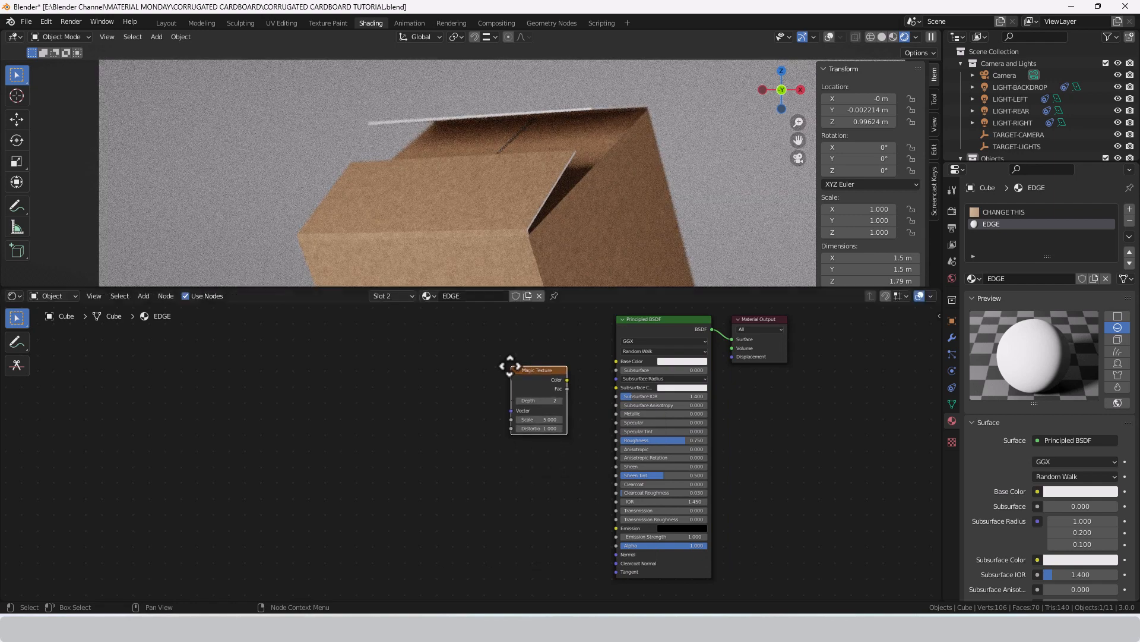
# Link the Magic Texture to EDGE's Base Color and set its scale to 25
pyautogui.moveTo(567, 379); pyautogui.dragTo(619, 369)
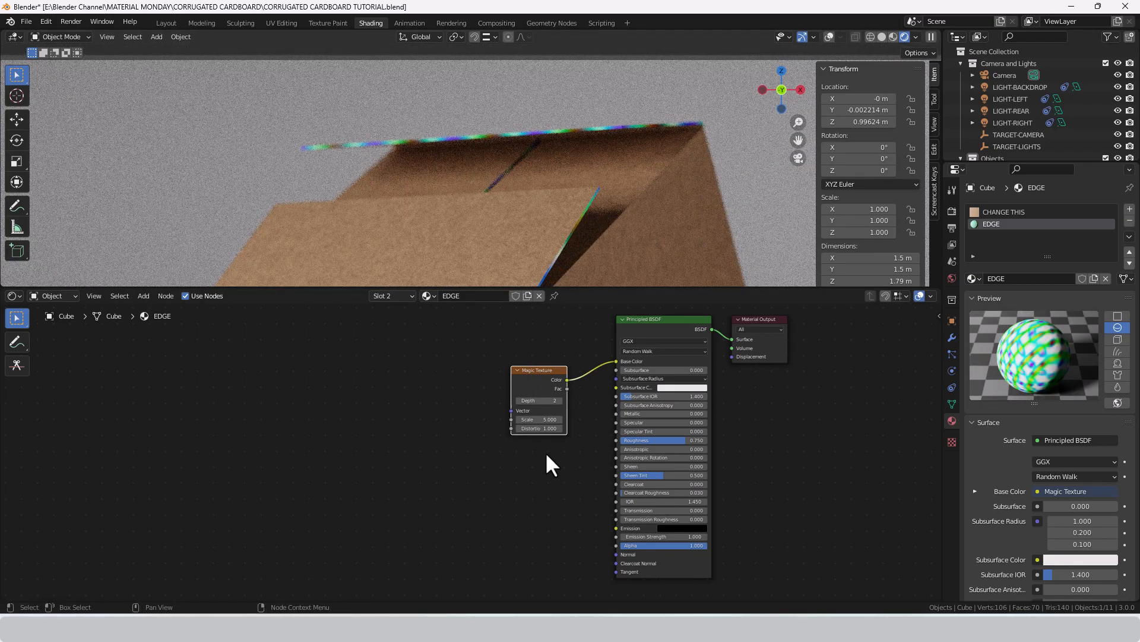
pyautogui.doubleClick(538, 419)
pyautogui.write('25.000')
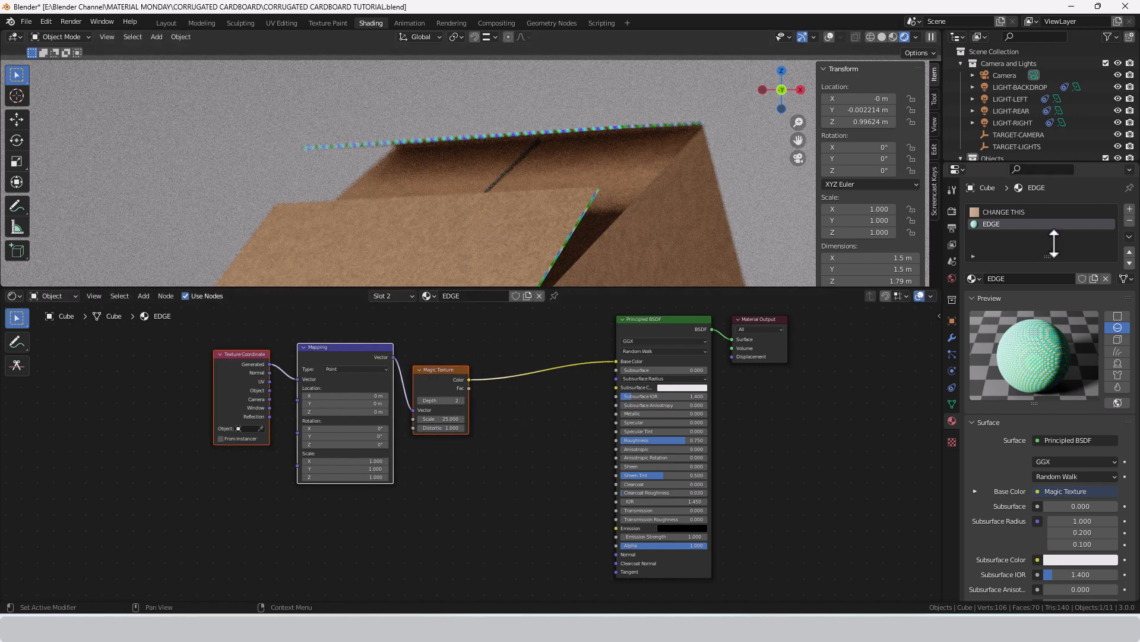
pyautogui.click(1003, 212)
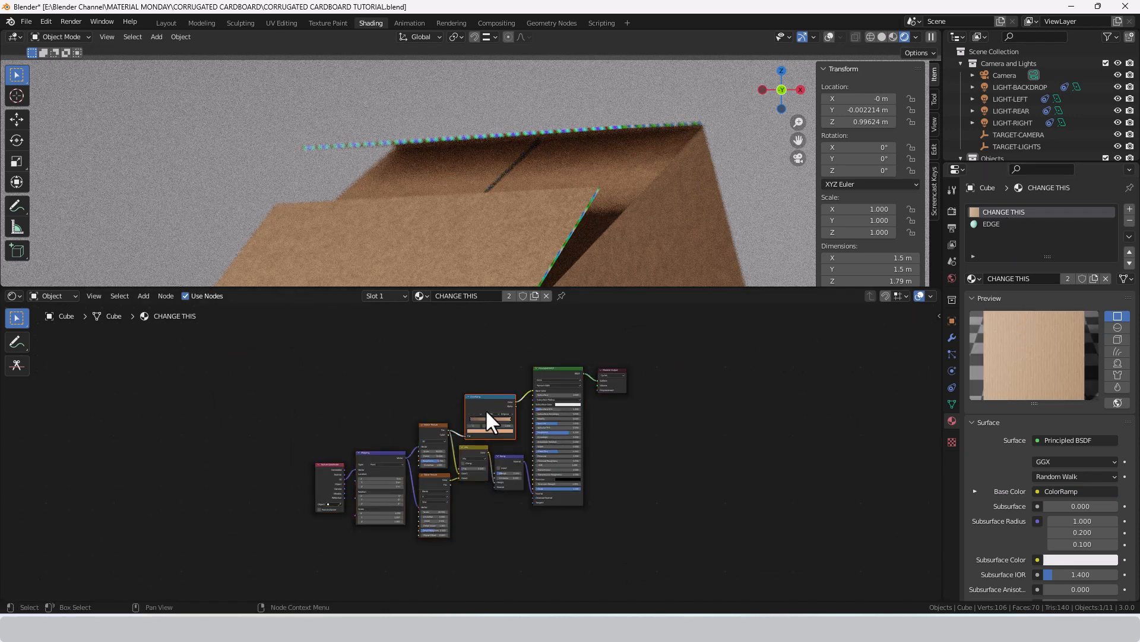
# Copy the cardboard ColorRamp into EDGE and darken its brown edge colour
pyautogui.rightClick(489, 418)
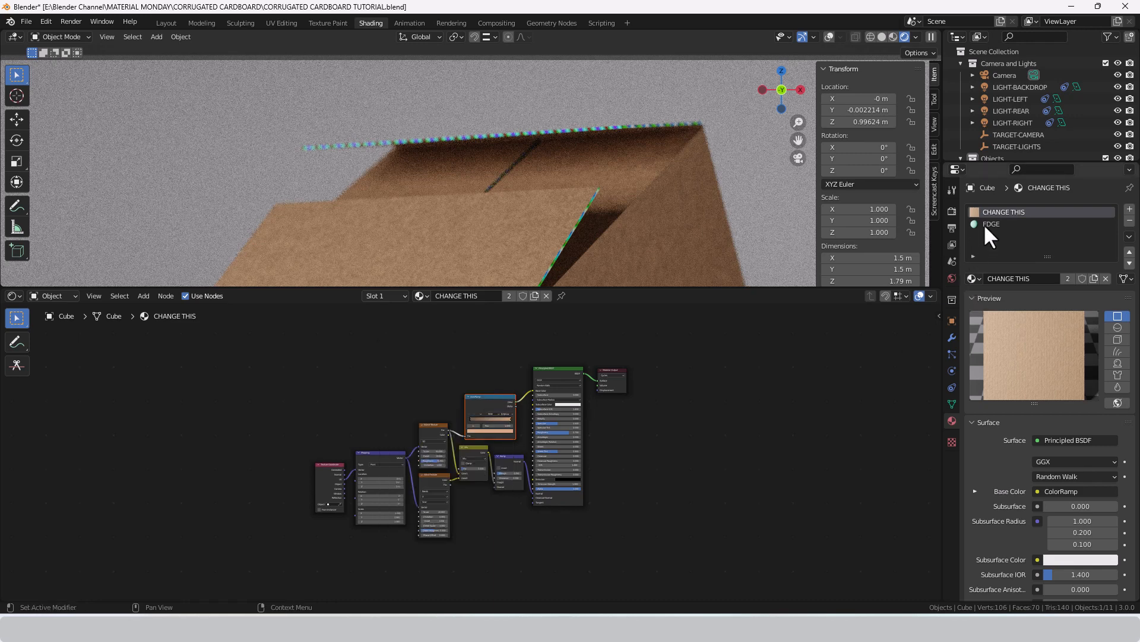
pyautogui.click(1018, 224)
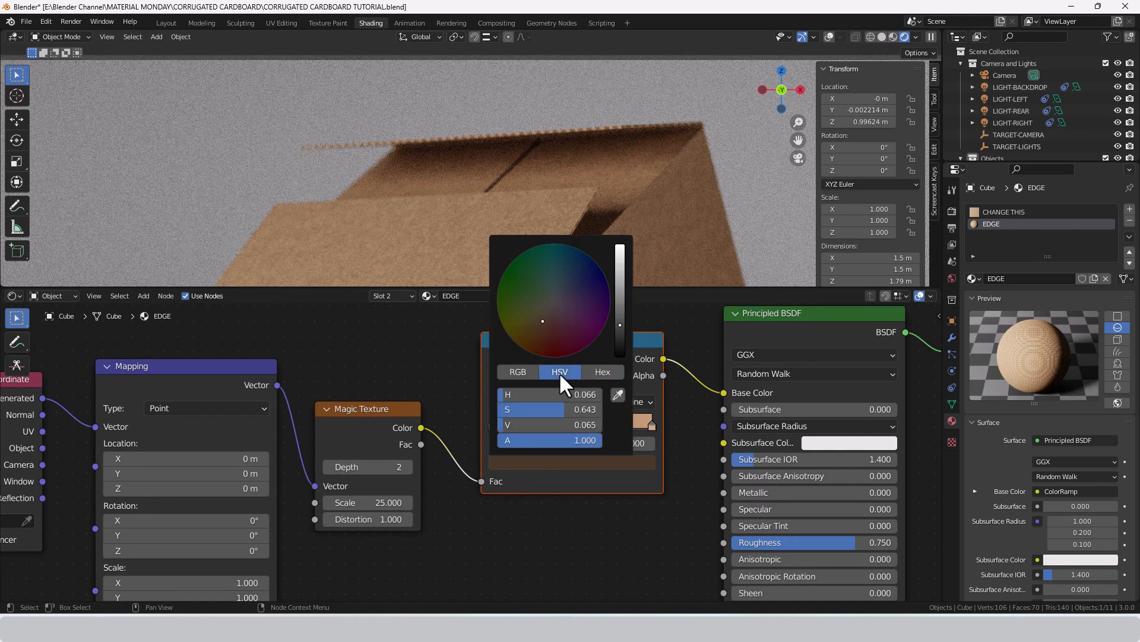
pyautogui.moveTo(560, 433)
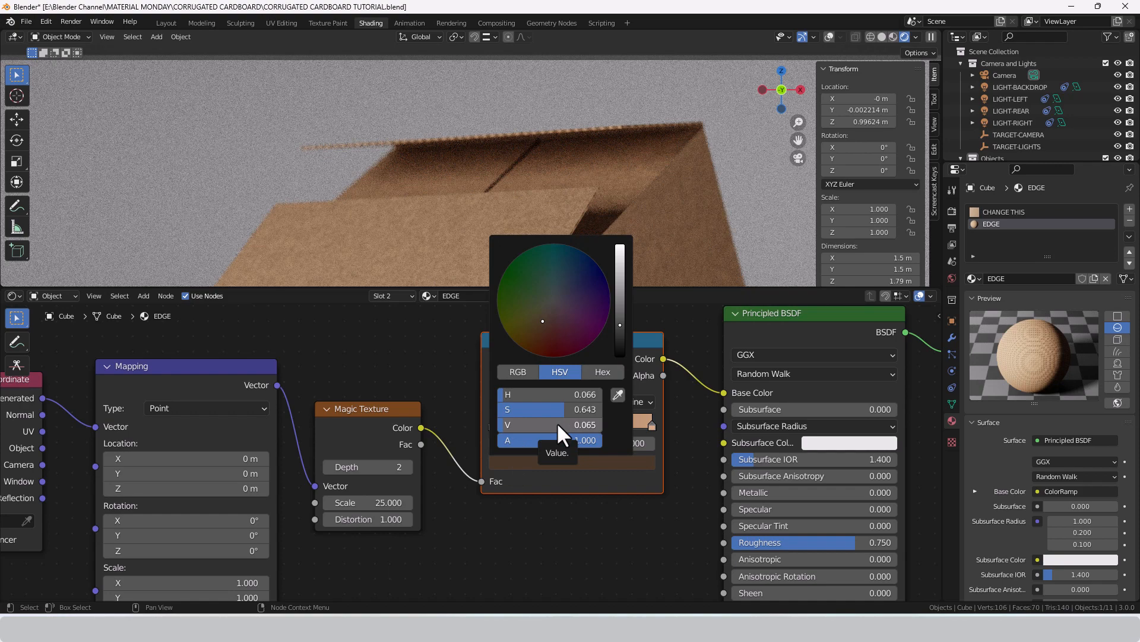
pyautogui.write('.01')
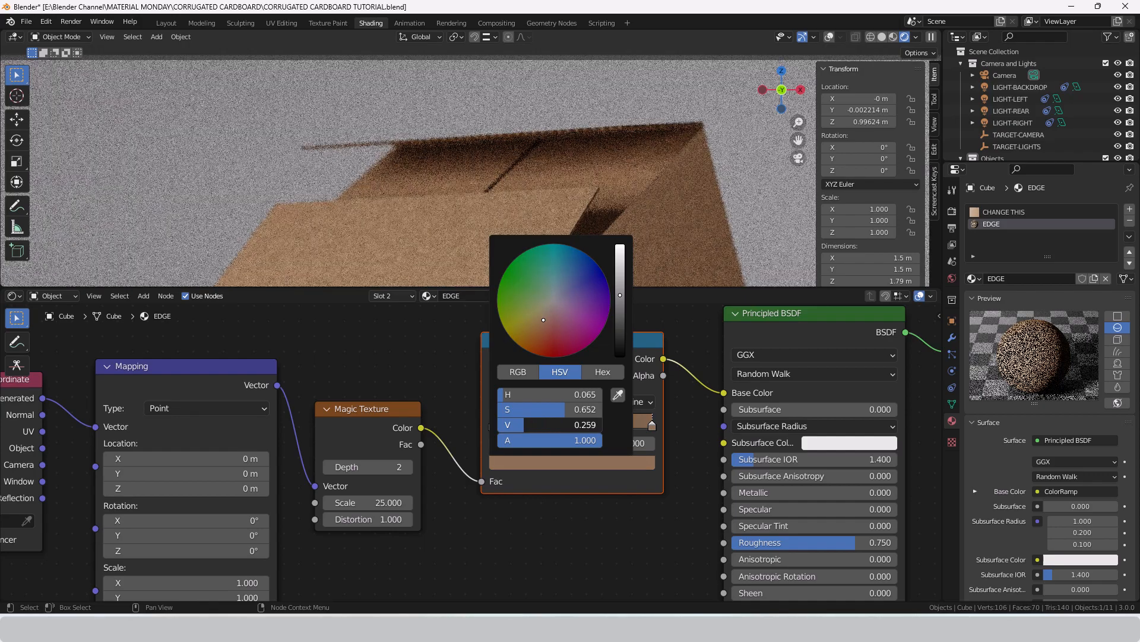
pyautogui.moveTo(619, 295); pyautogui.dragTo(619, 305)
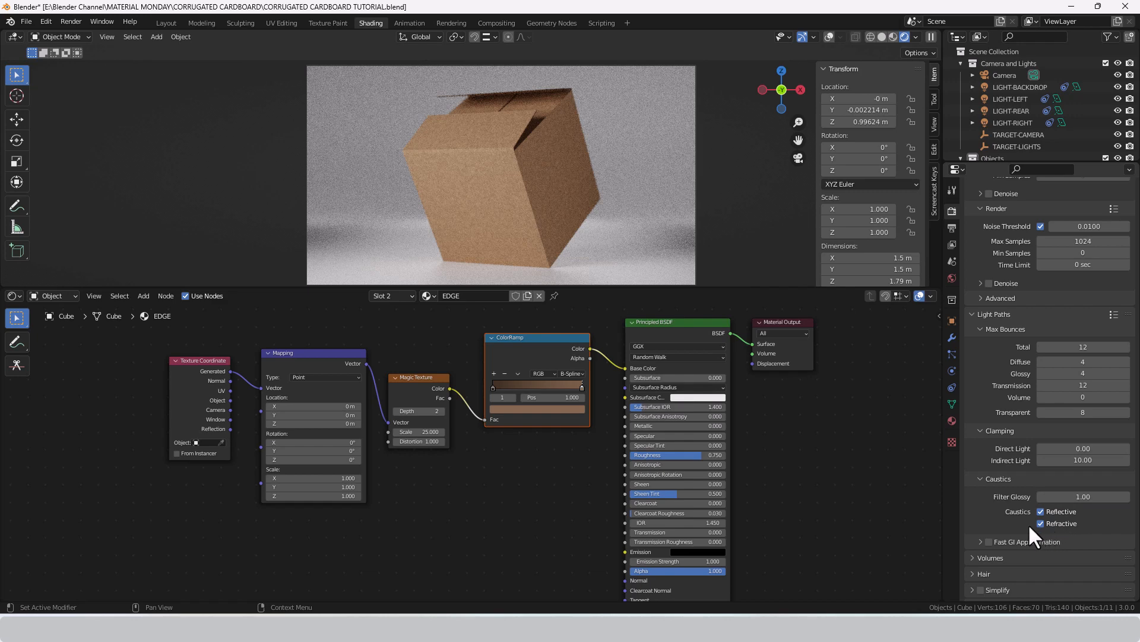
pyautogui.scroll(-3)
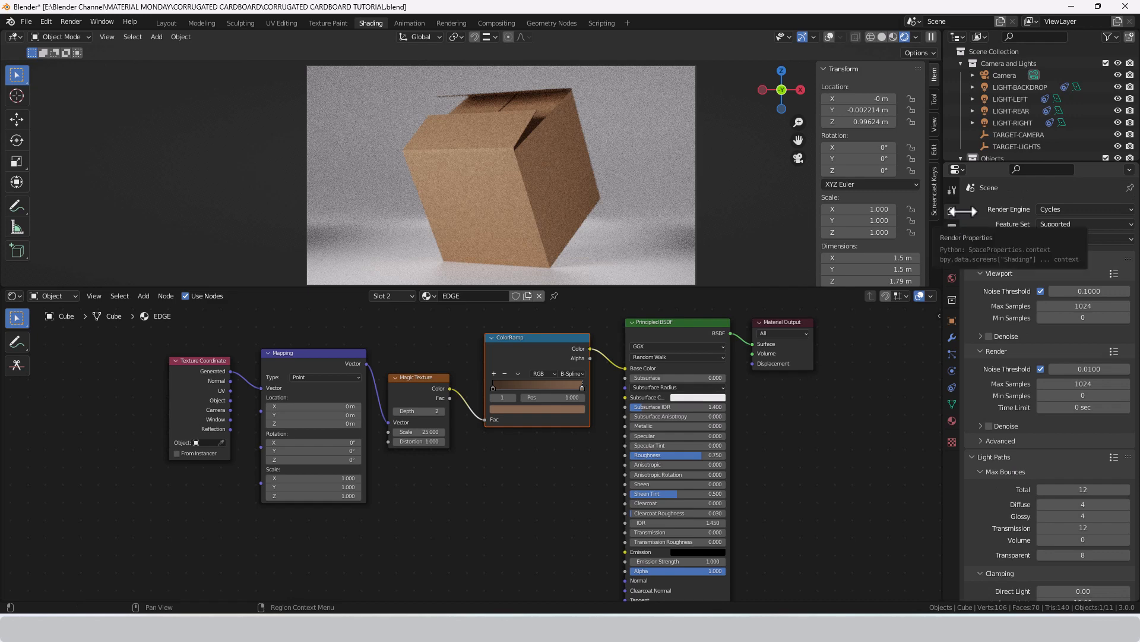
pyautogui.scroll(-3)
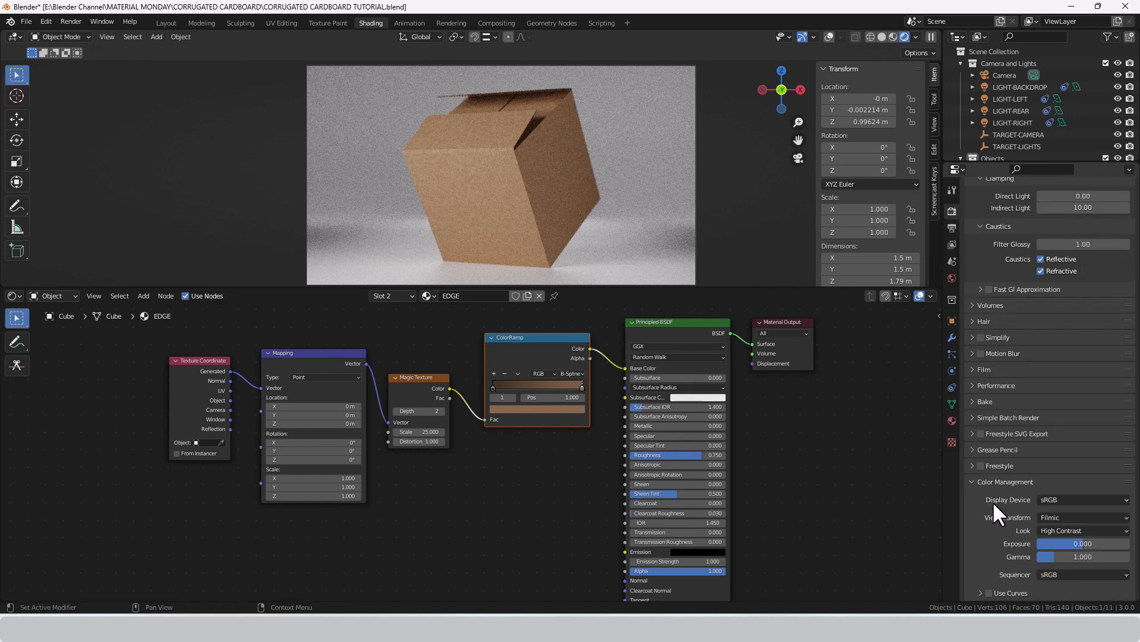
pyautogui.moveTo(1002, 528)
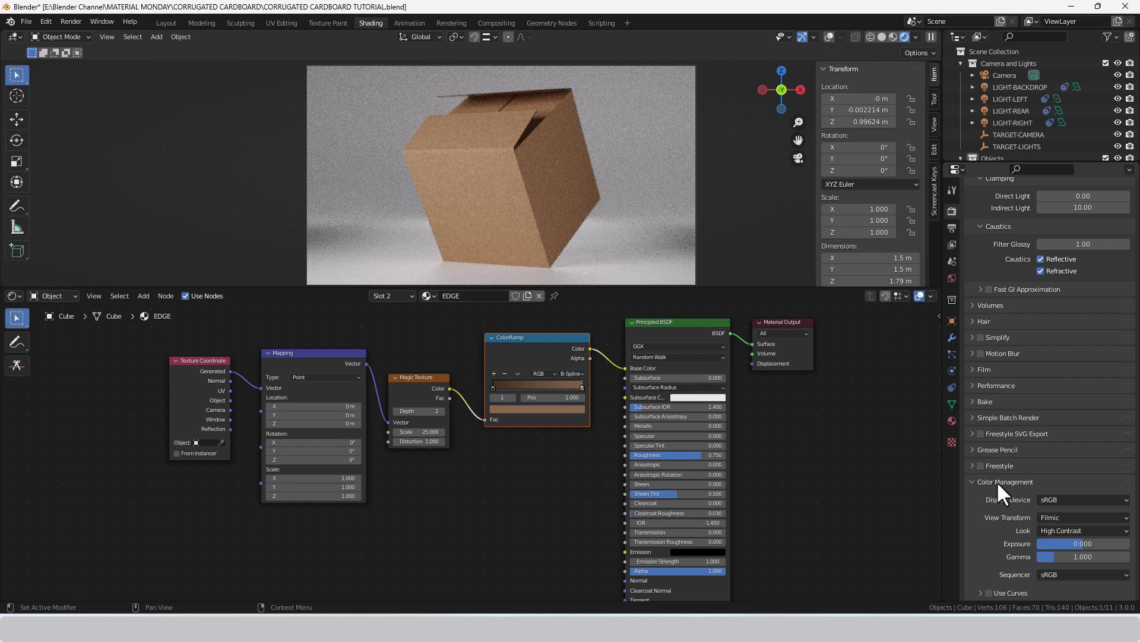
pyautogui.click(1082, 530)
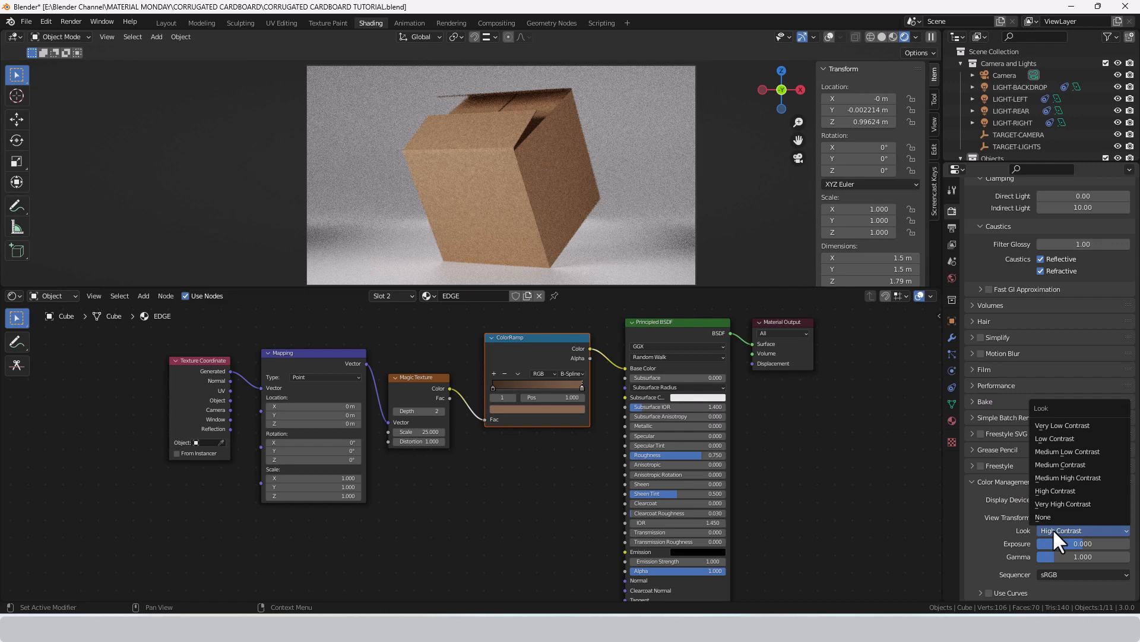
pyautogui.click(1043, 516)
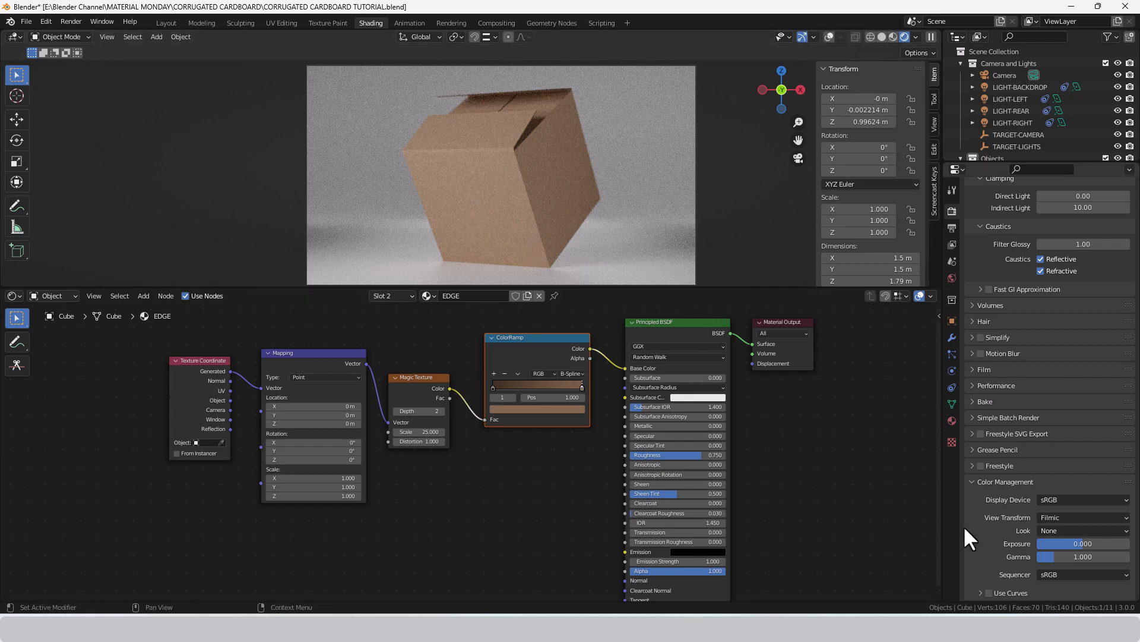
pyautogui.click(1083, 531)
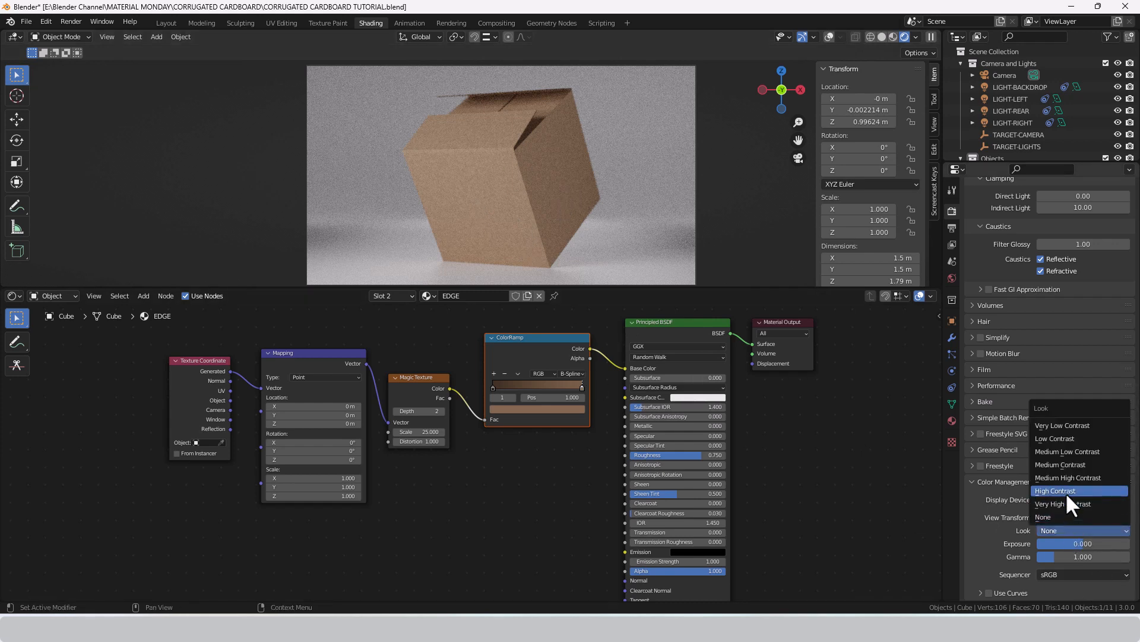
pyautogui.click(1053, 490)
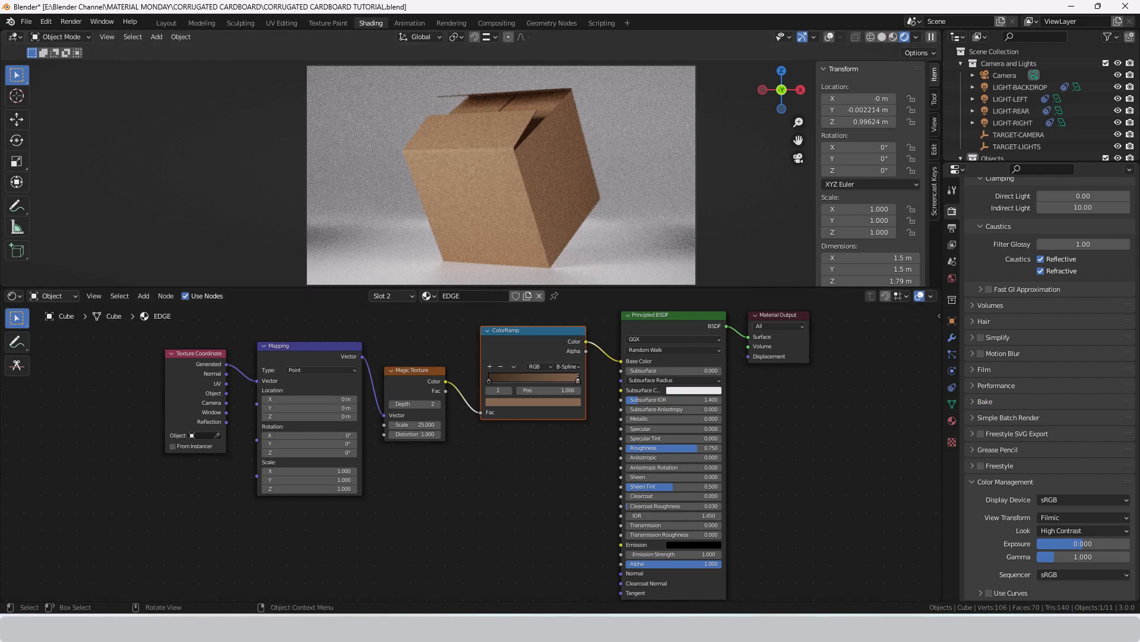
# Render a still image of the corrugated cardboard box from the Render menu
pyautogui.click(70, 22)
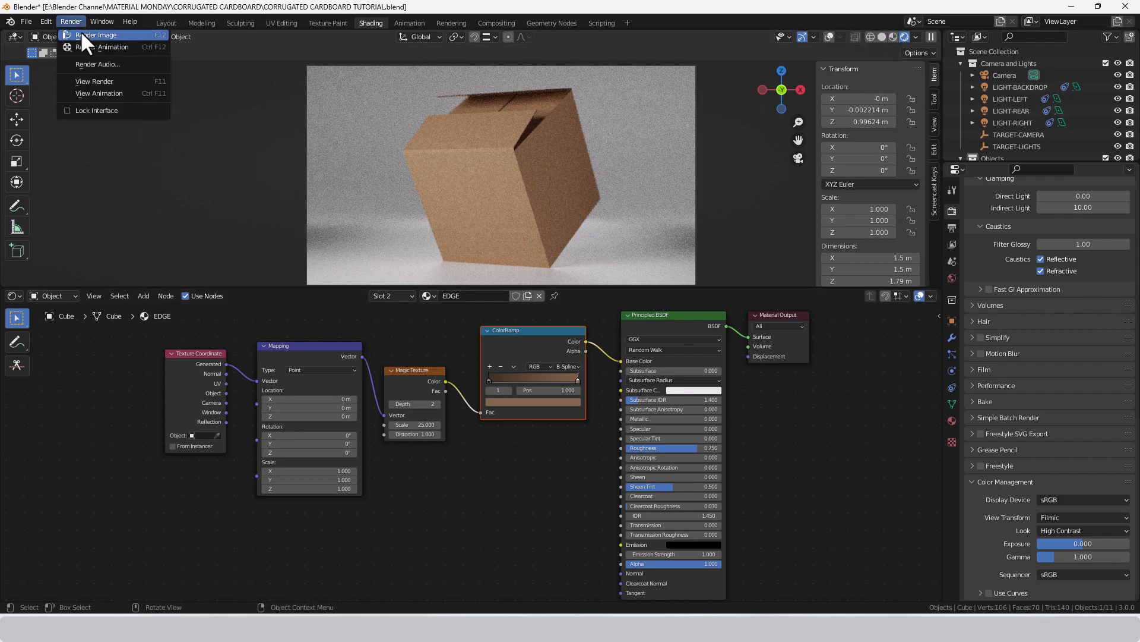
pyautogui.click(97, 35)
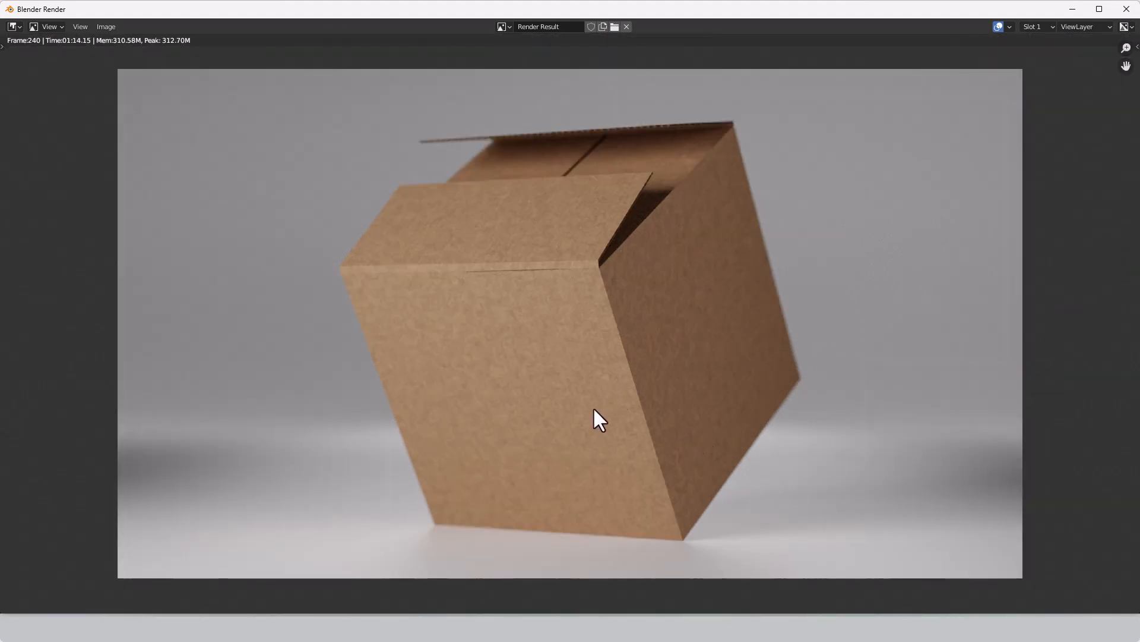
pyautogui.moveTo(540, 282)
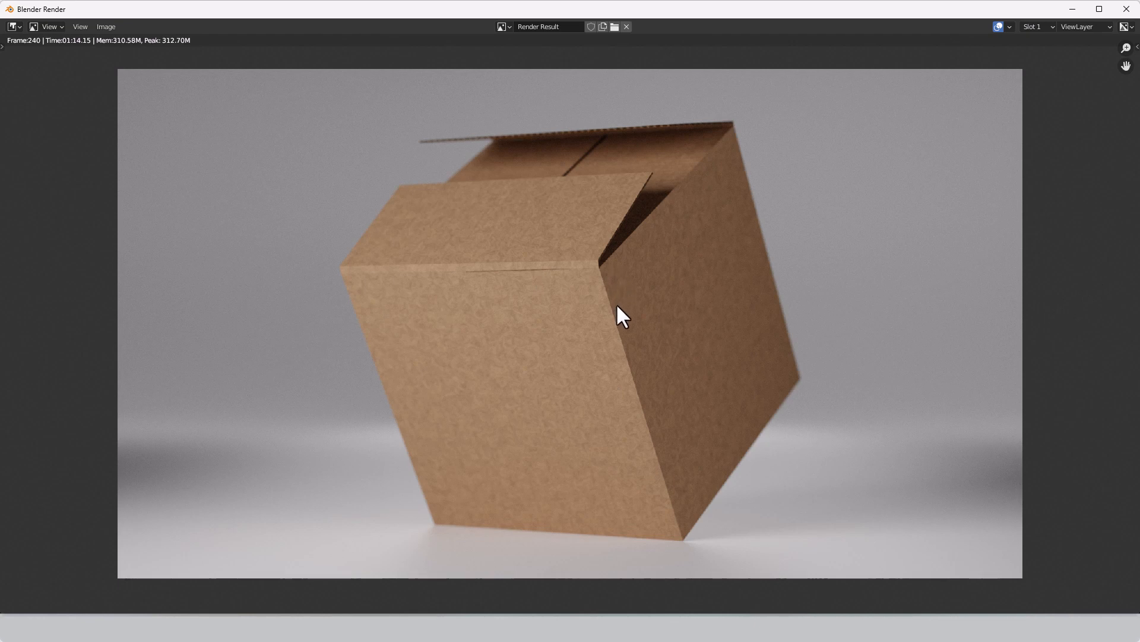
pyautogui.moveTo(619, 407)
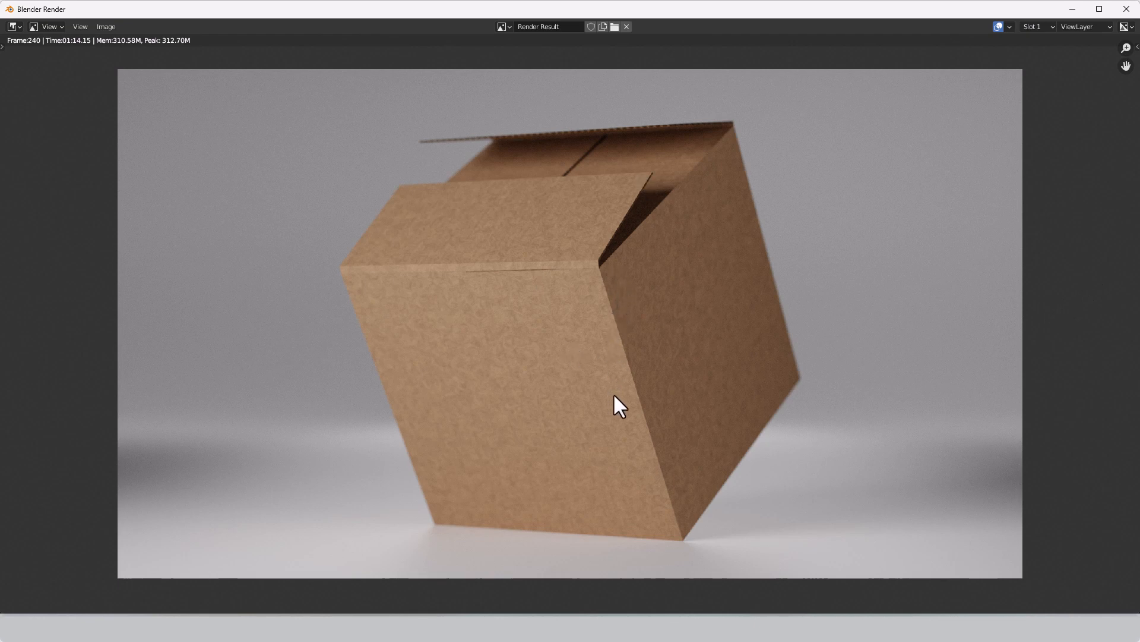